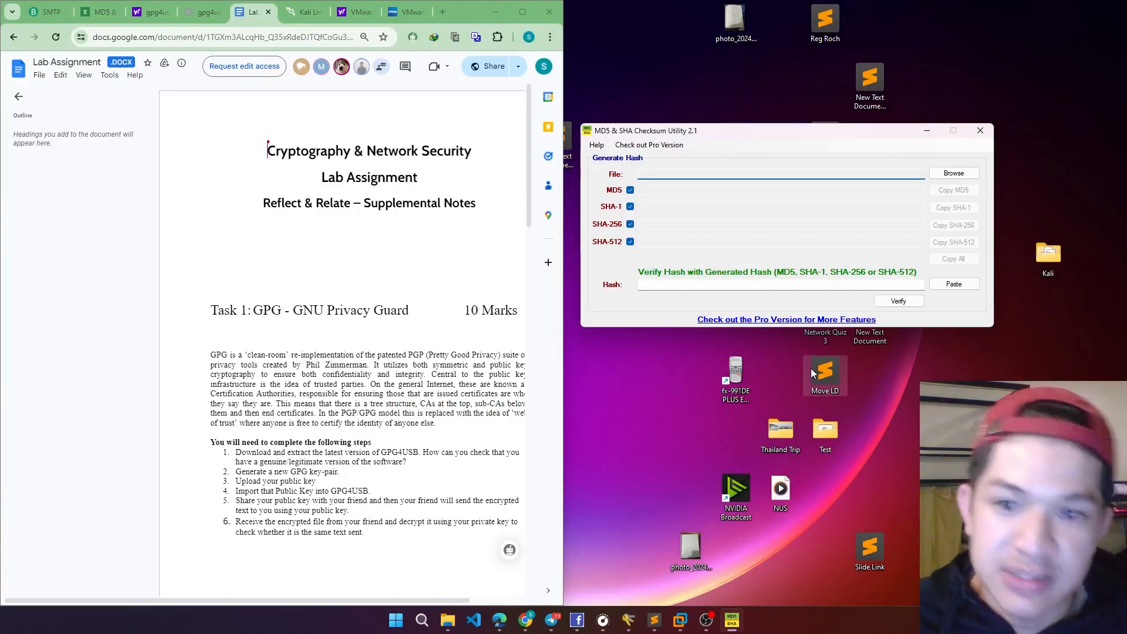
# Step: Bring up the CNET utility page, then the gpg4usb development page listing the SHA1 for 0.3.3-2
pyautogui.click(775, 174)
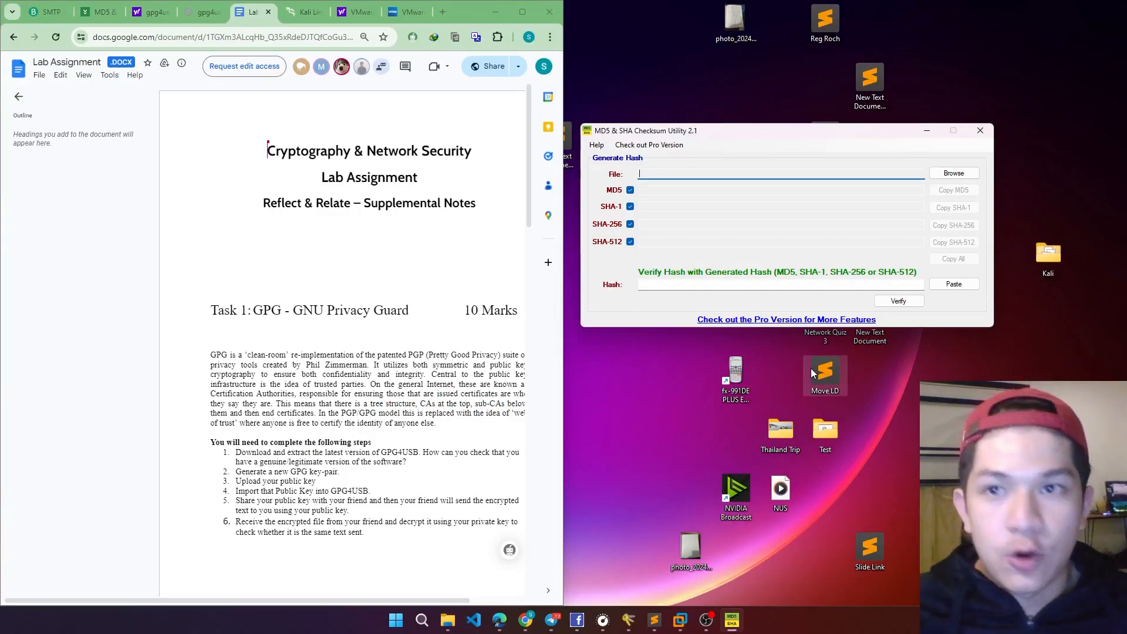
pyautogui.moveTo(691, 200)
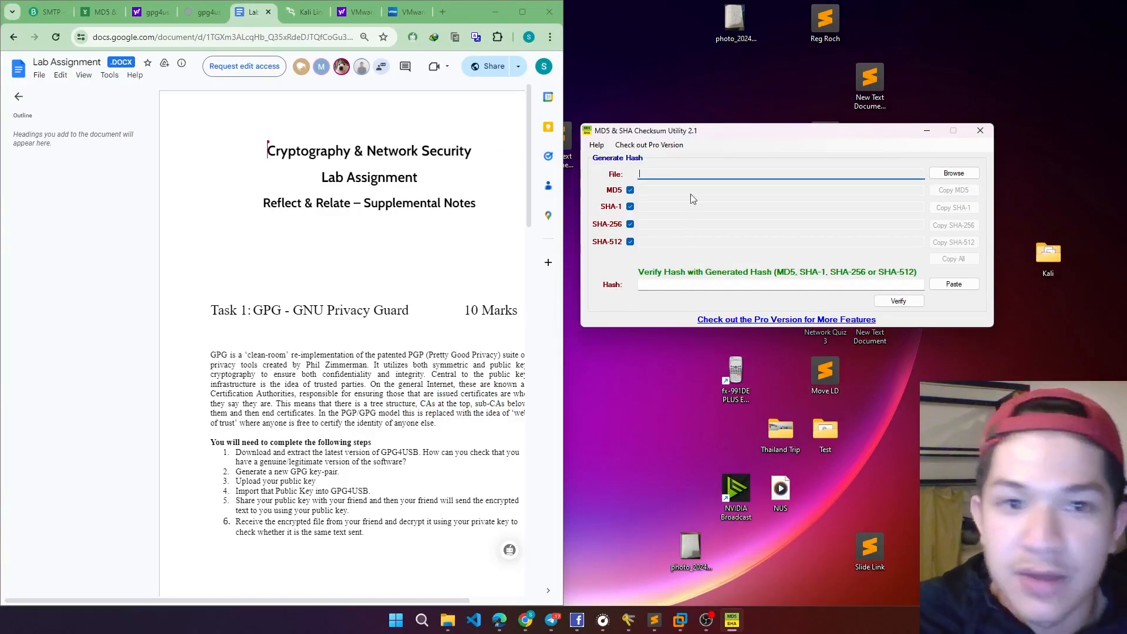
pyautogui.click(98, 12)
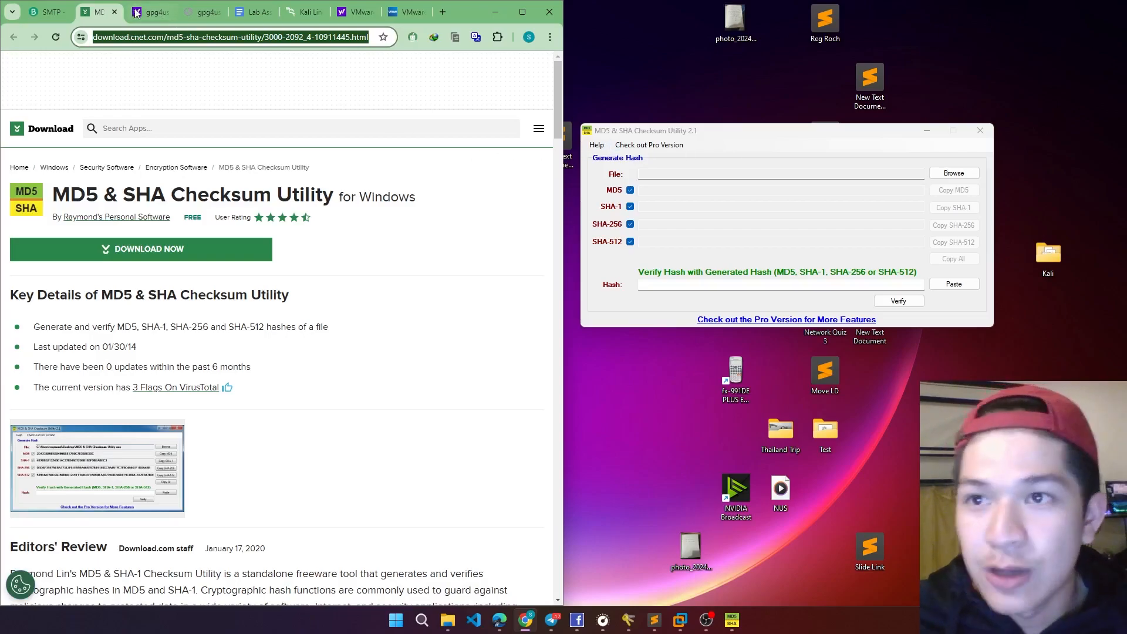
pyautogui.click(203, 12)
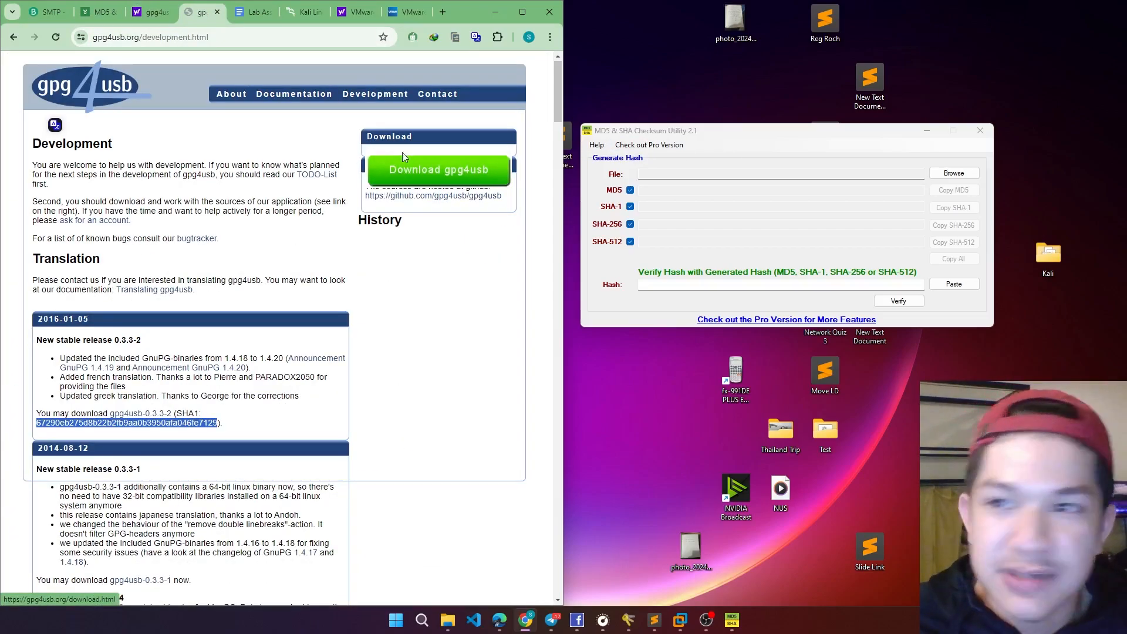
pyautogui.moveTo(953, 172)
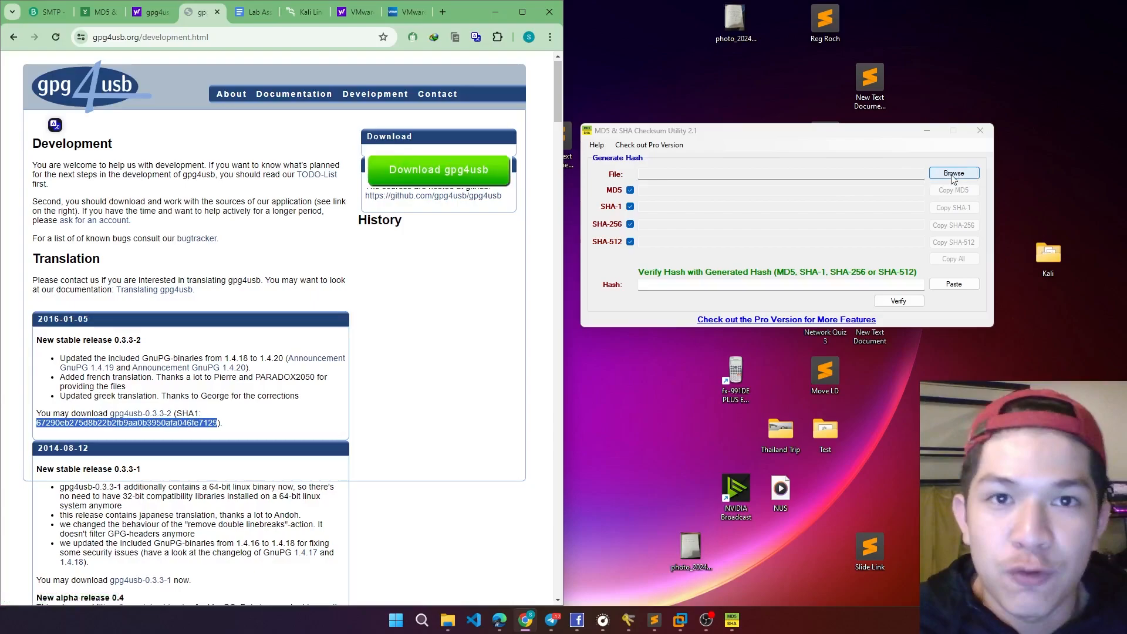
# Step: Load gpg4usb-0.3.3-2.zip for hashing, keep only SHA-1, and copy the published SHA1 checksum
pyautogui.click(953, 173)
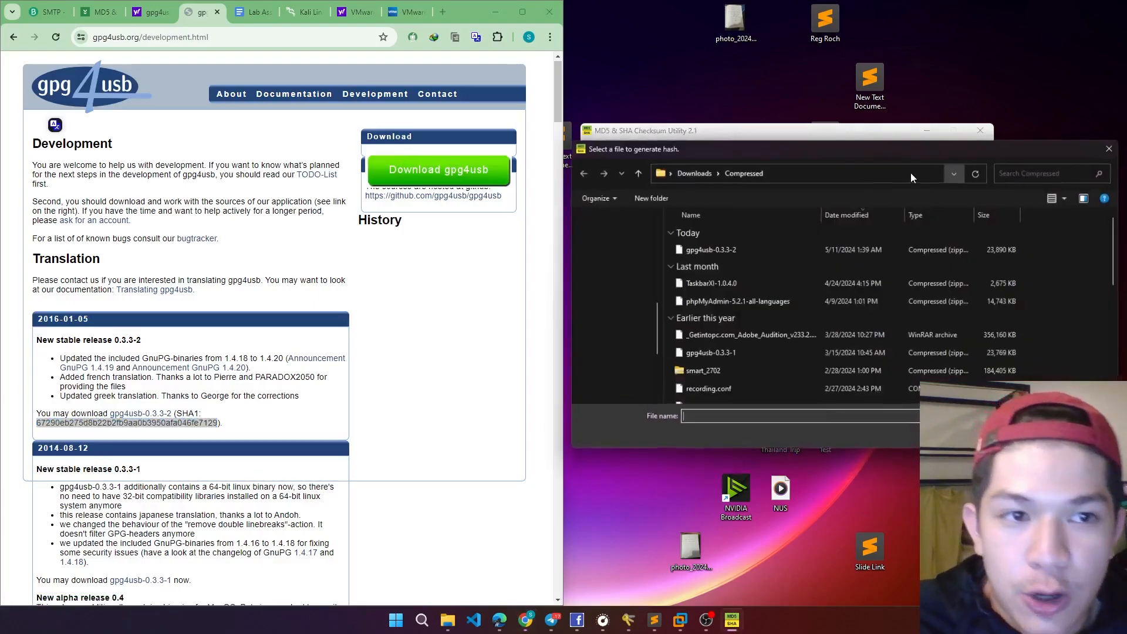
pyautogui.click(636, 173)
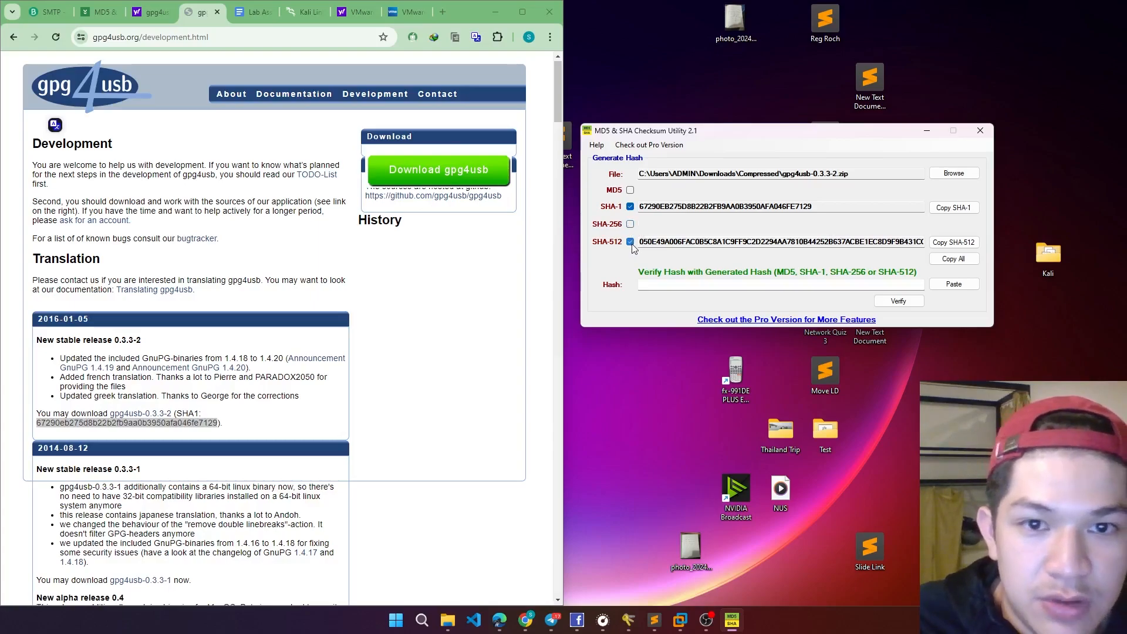
pyautogui.click(630, 241)
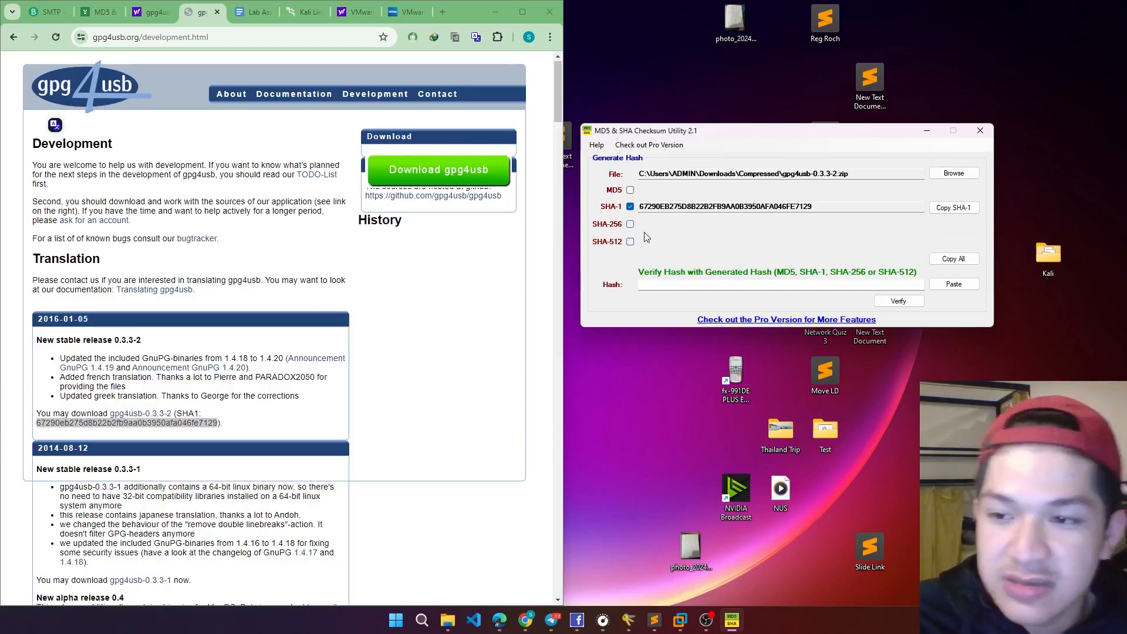
pyautogui.moveTo(549, 268)
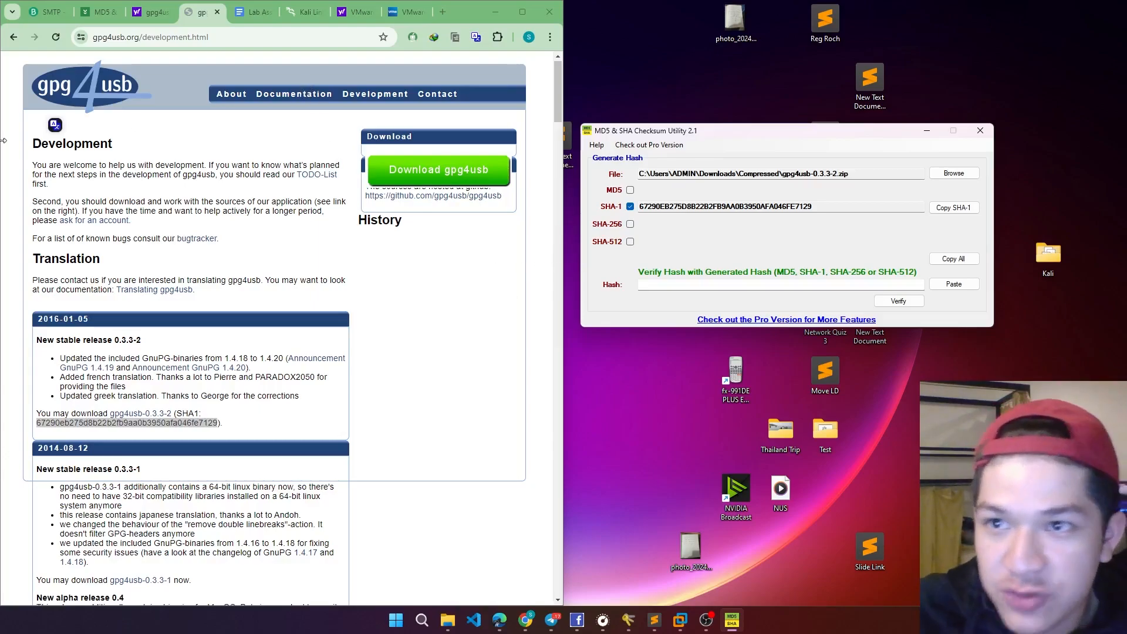
pyautogui.rightClick(129, 423)
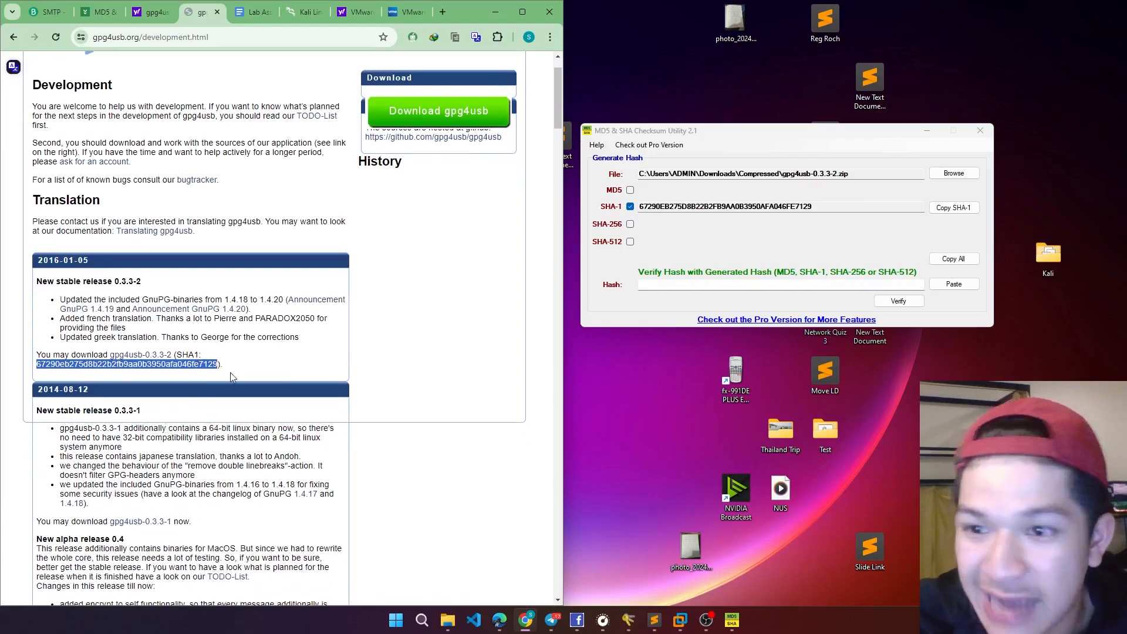
# Step: Paste the published SHA1 into the Hash field, verify it matches, and acknowledge the Matched message
pyautogui.click(776, 284)
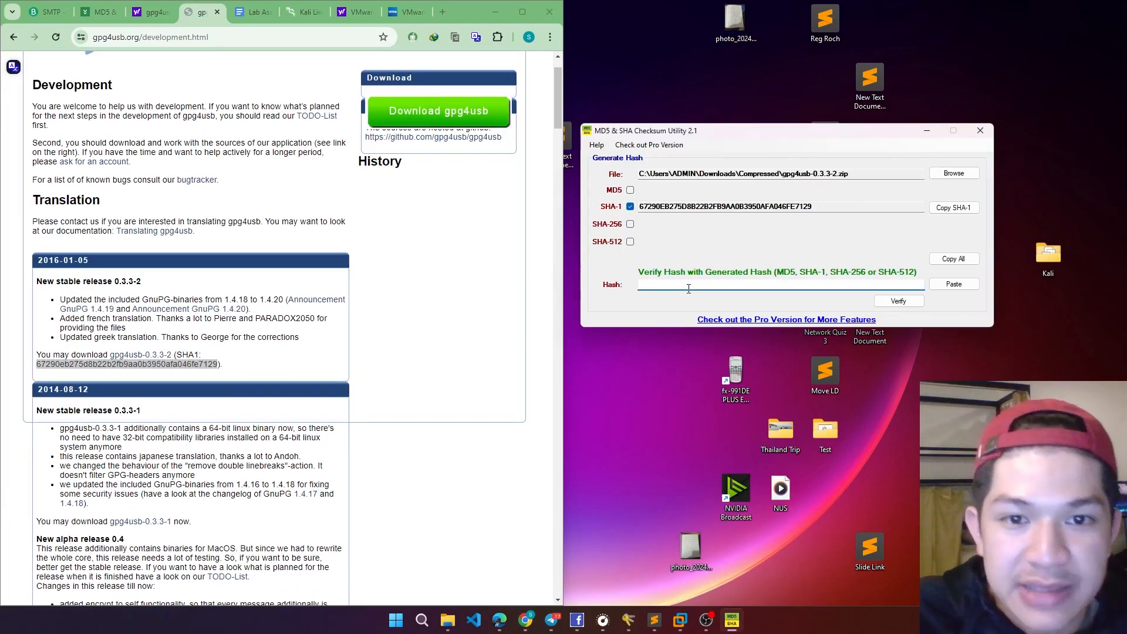
pyautogui.click(898, 301)
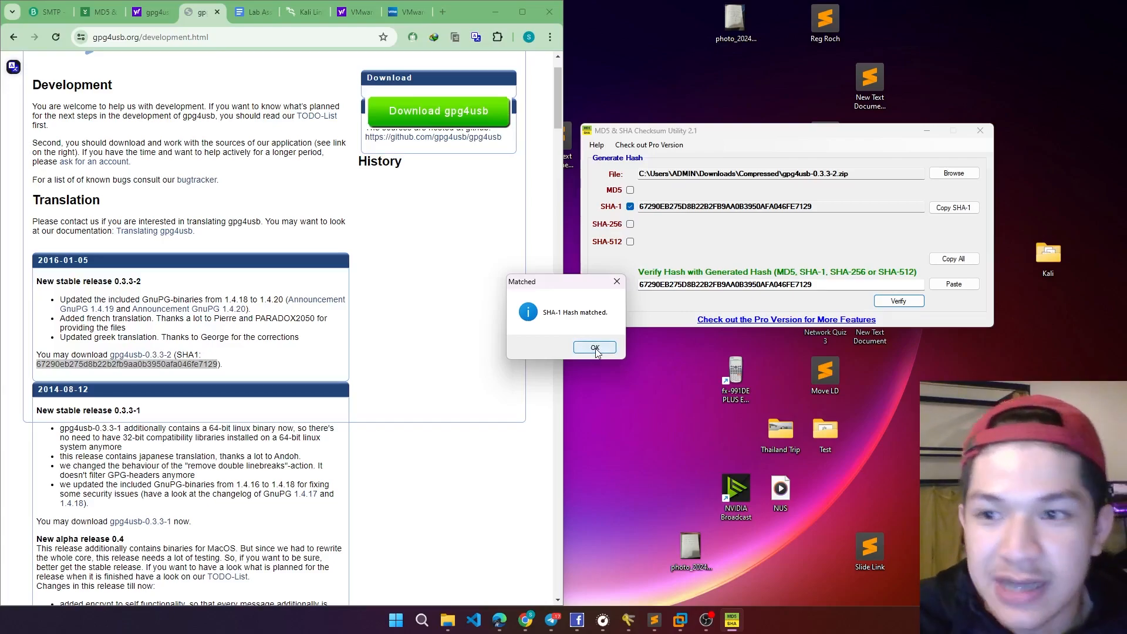
pyautogui.moveTo(608, 320)
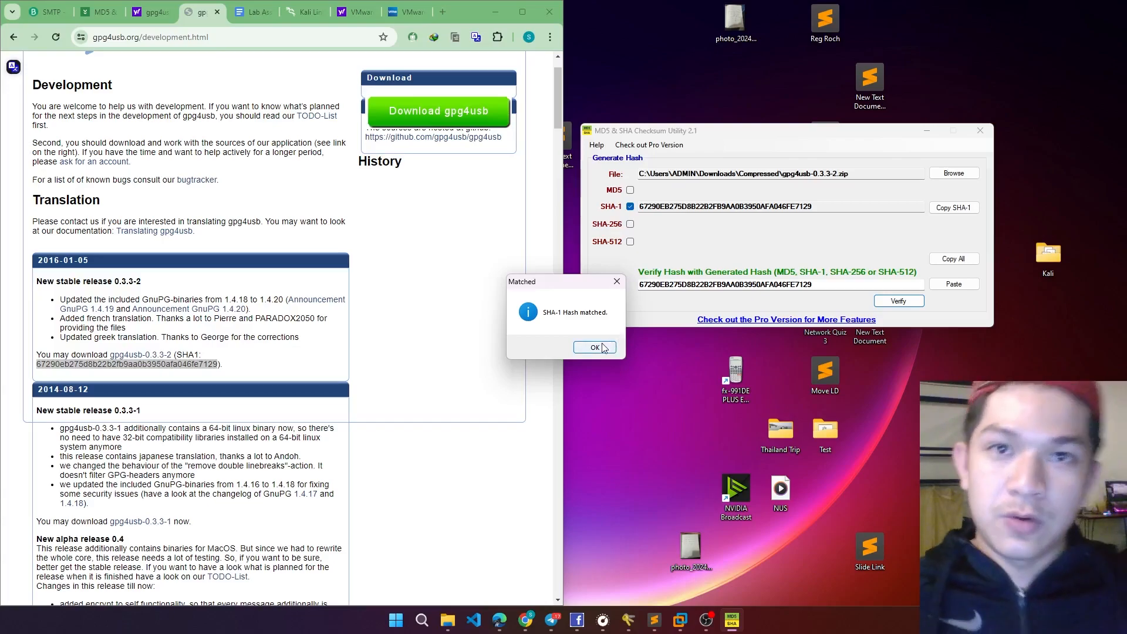
pyautogui.click(594, 347)
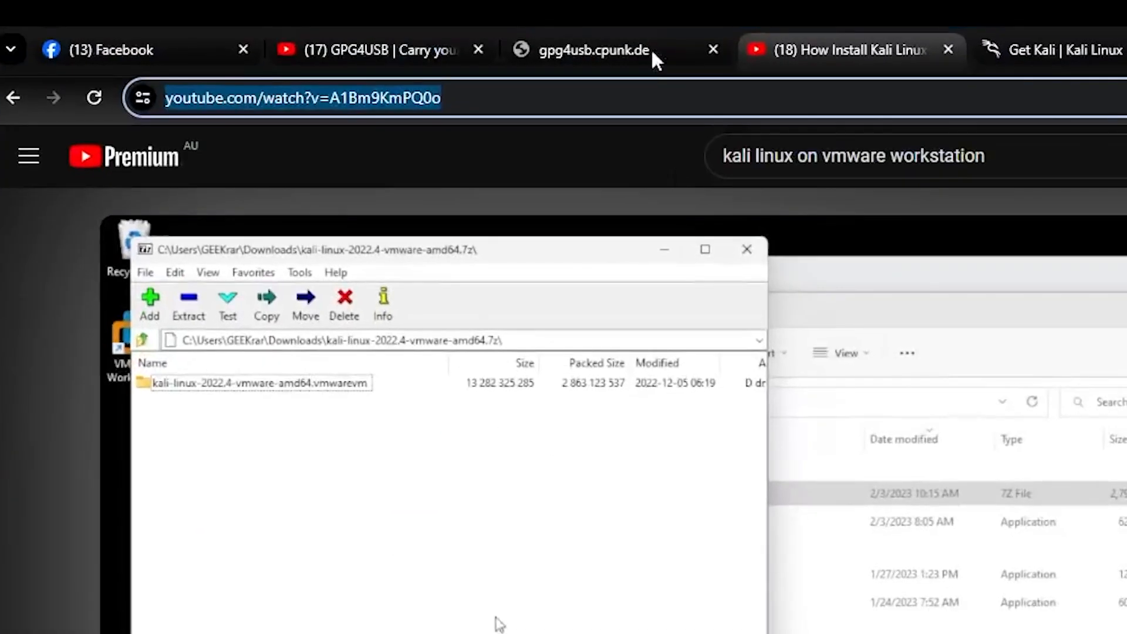
# Step: Run a Google search for gp4usb from a new tab to list the gpg4usb home page
pyautogui.write('gp4usd')
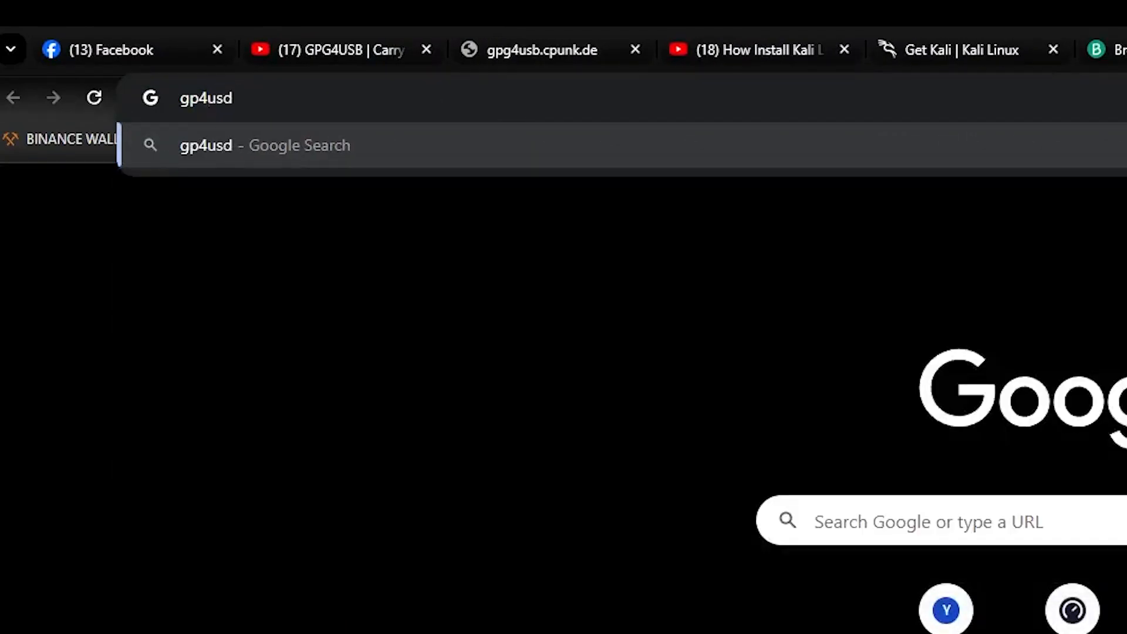
pyautogui.press('Return')
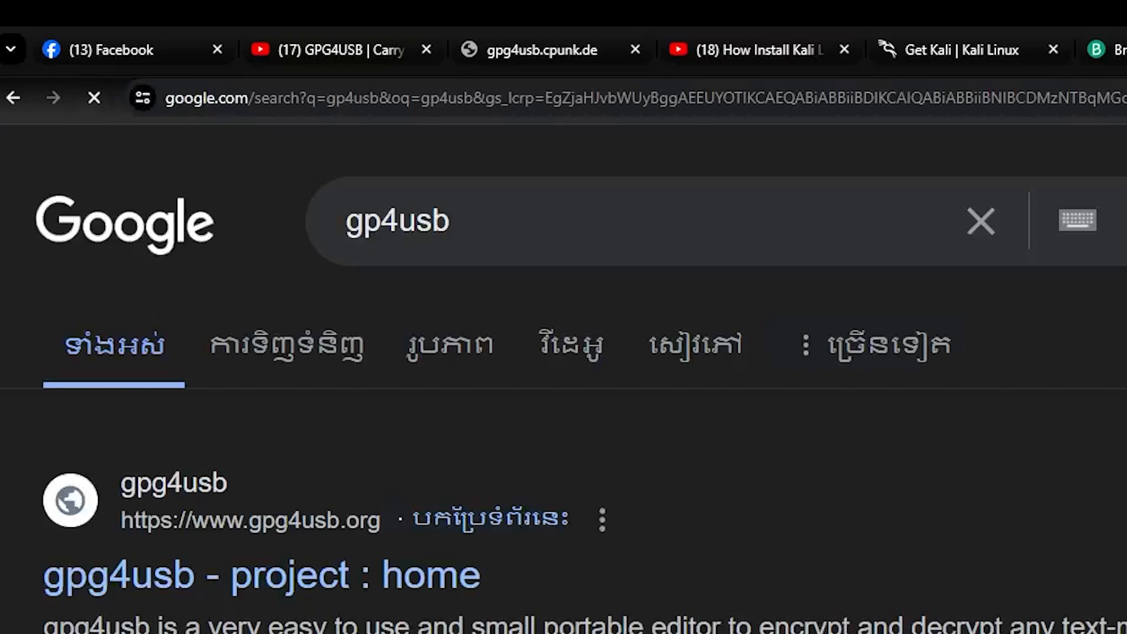
pyautogui.moveTo(216, 619)
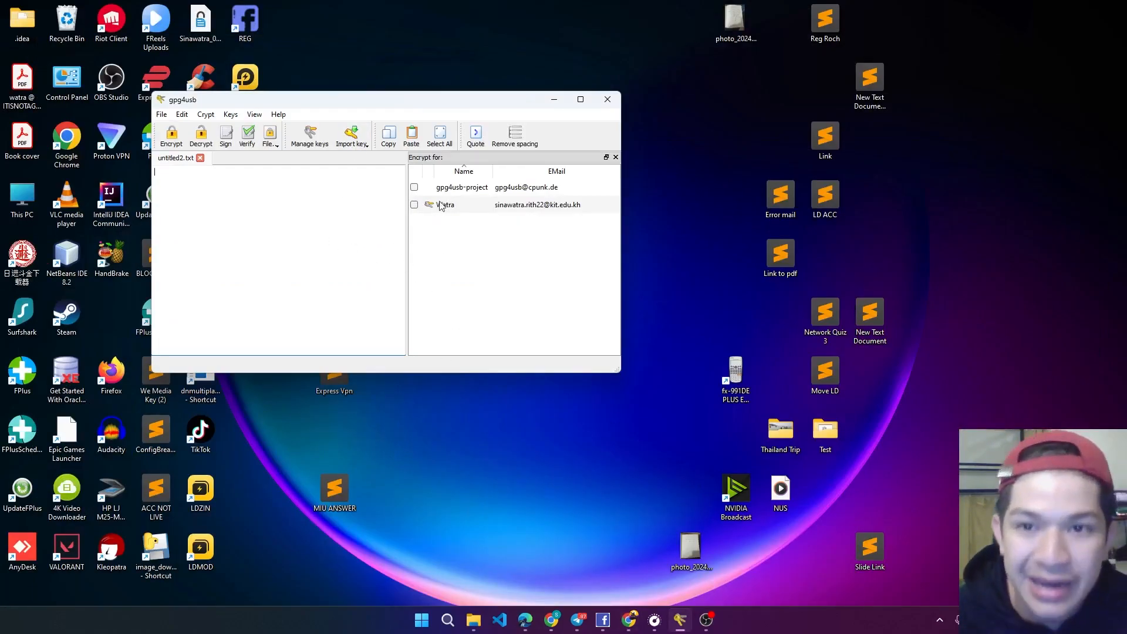
pyautogui.moveTo(445, 204)
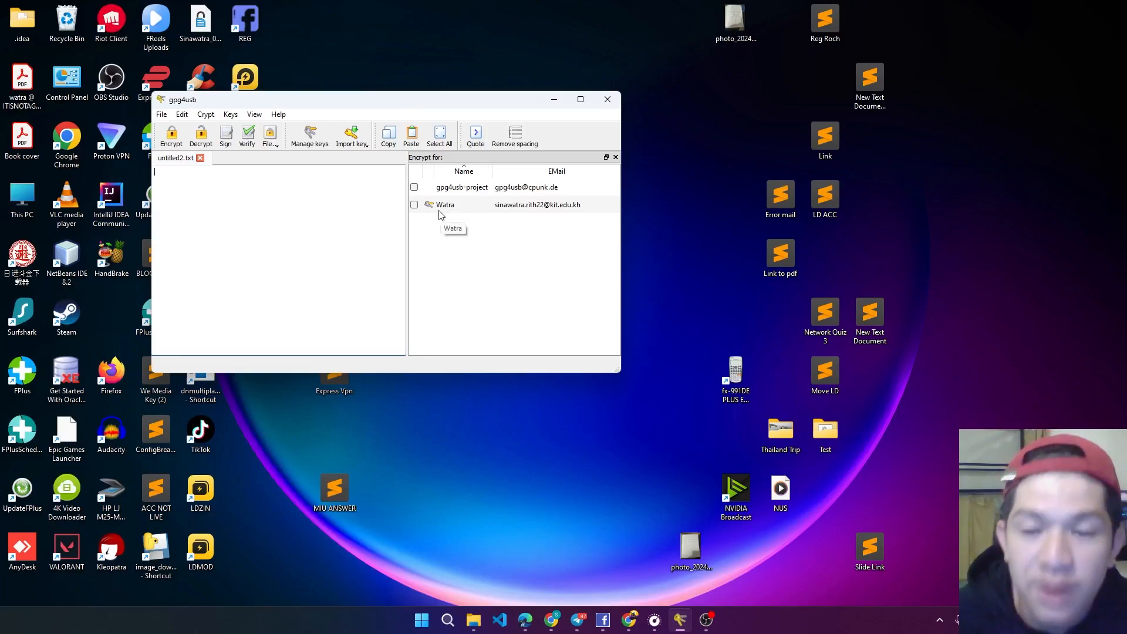
pyautogui.moveTo(348, 136)
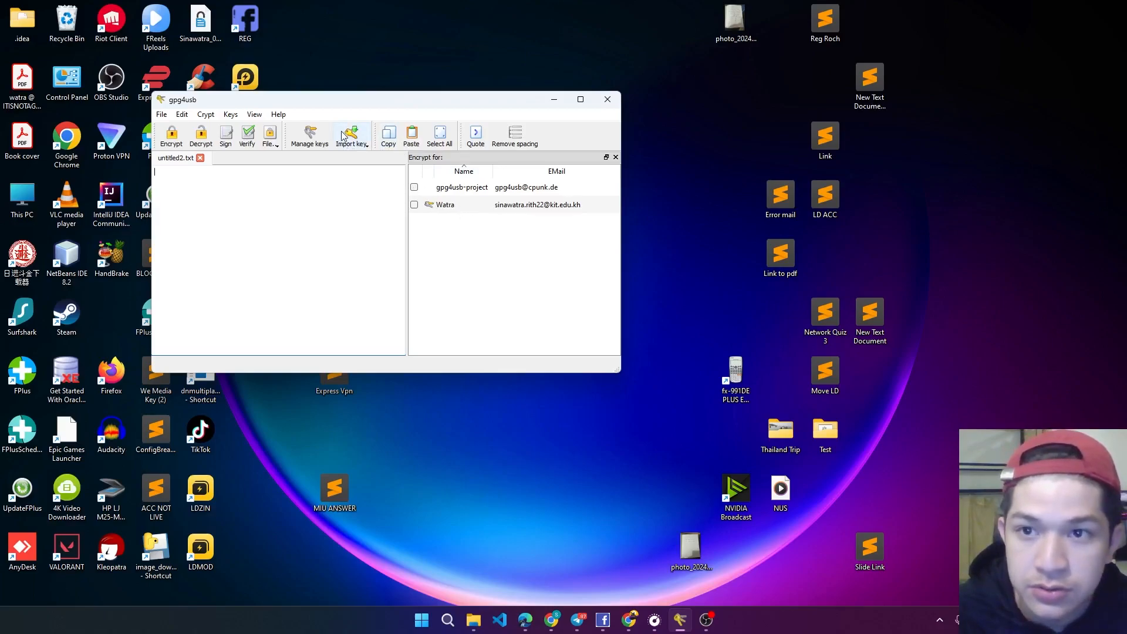
# Step: Browse the gpg4usb key management and key-generation form, then cancel back to the keyring list
pyautogui.click(309, 136)
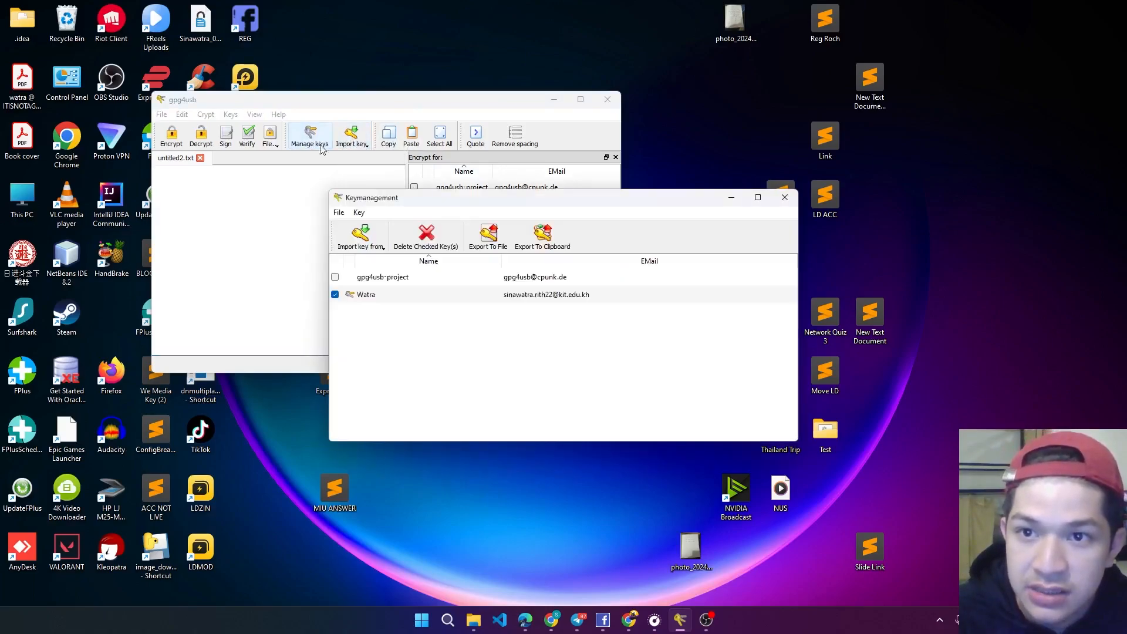
pyautogui.moveTo(360, 235)
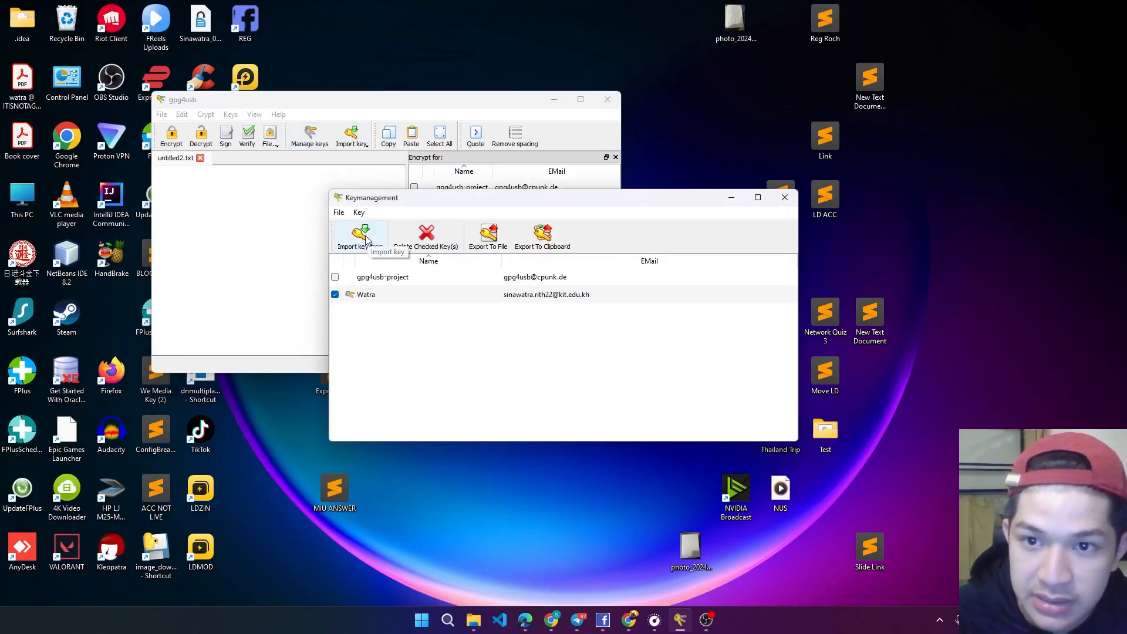
pyautogui.click(358, 212)
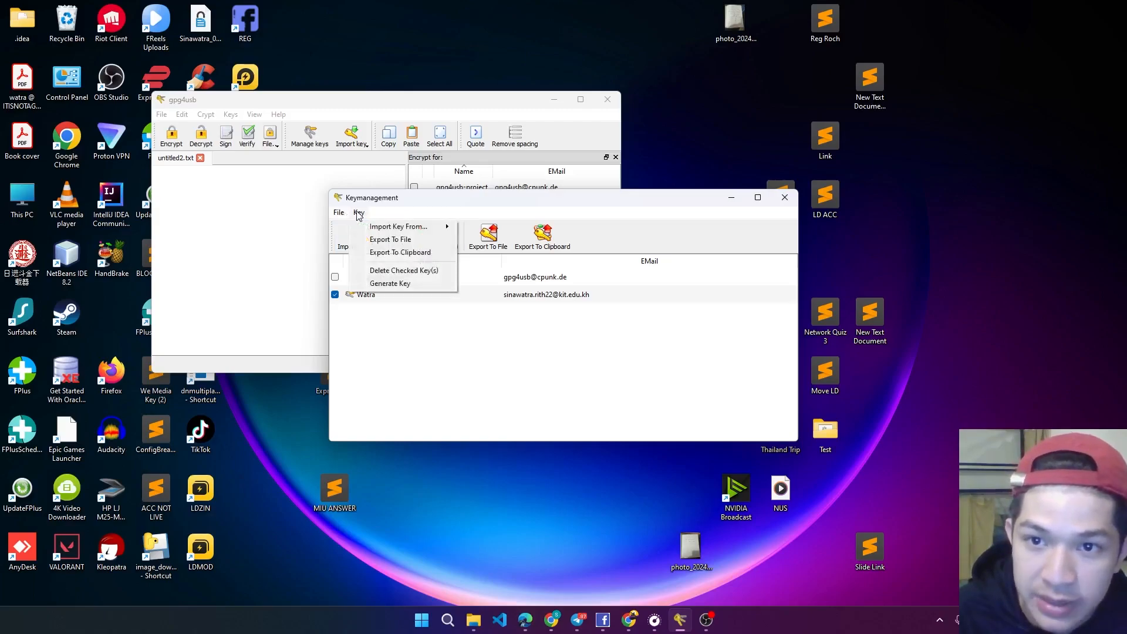
pyautogui.click(390, 283)
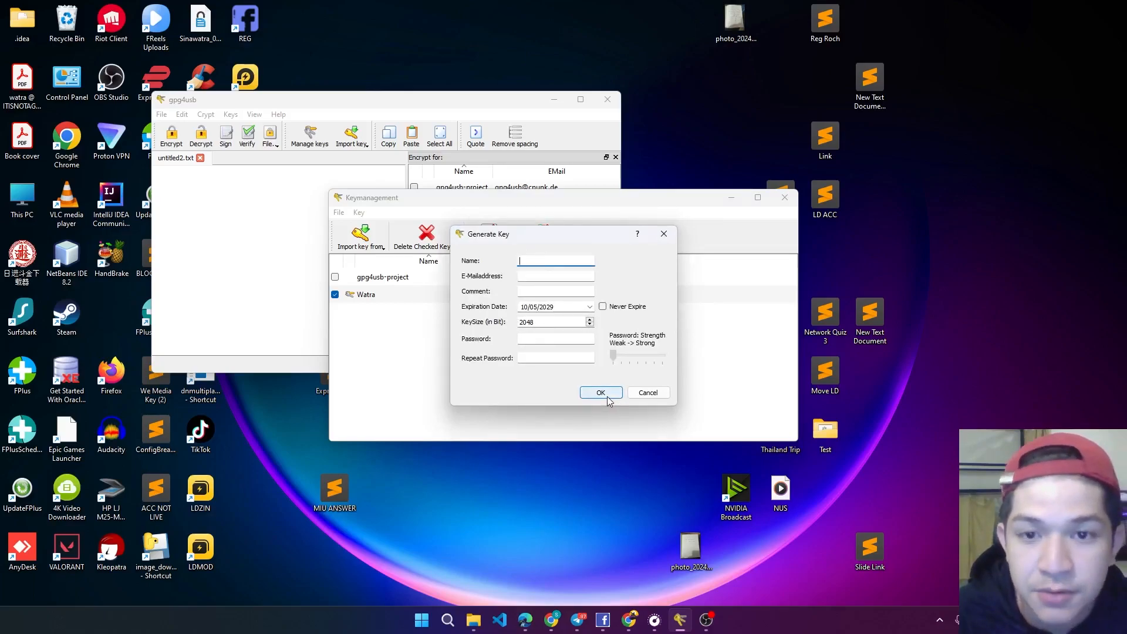
pyautogui.click(599, 392)
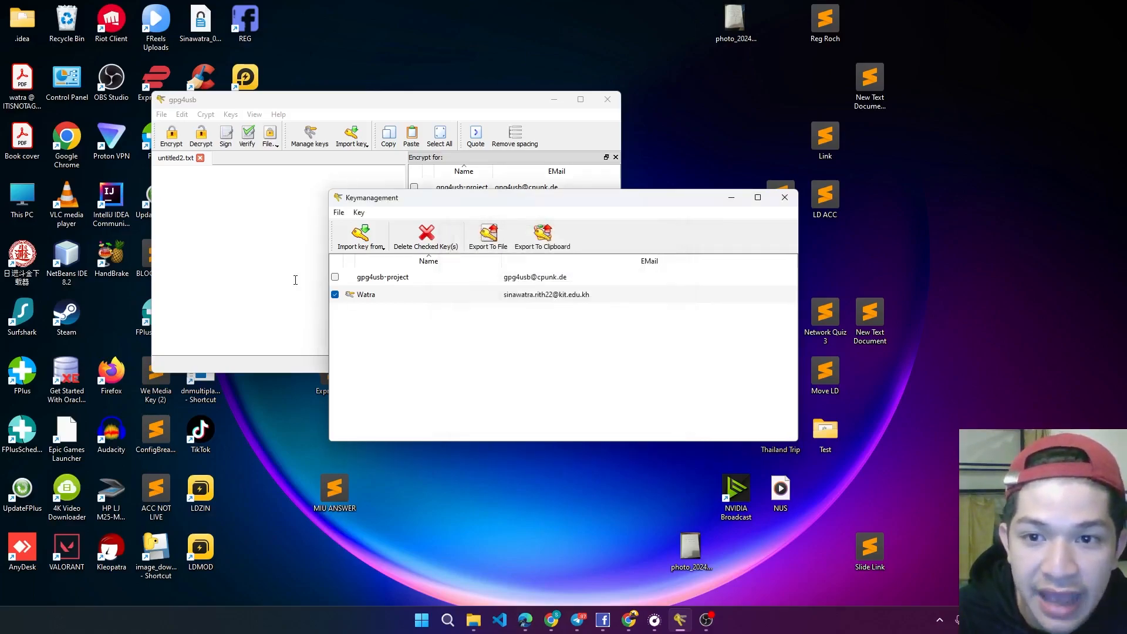
pyautogui.click(784, 197)
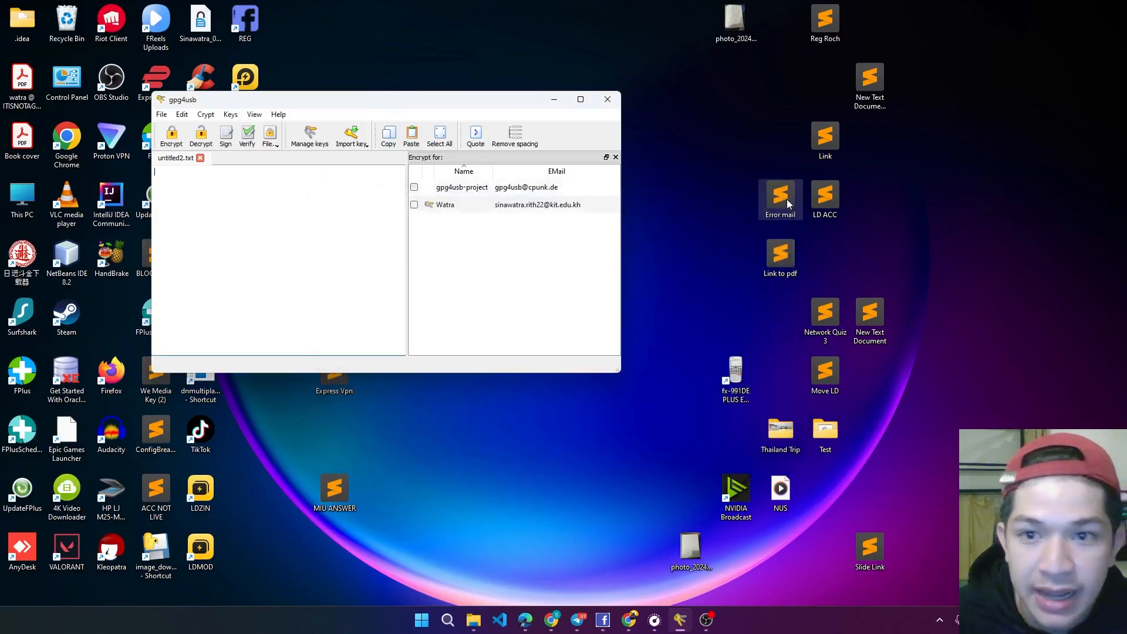
pyautogui.moveTo(466, 309)
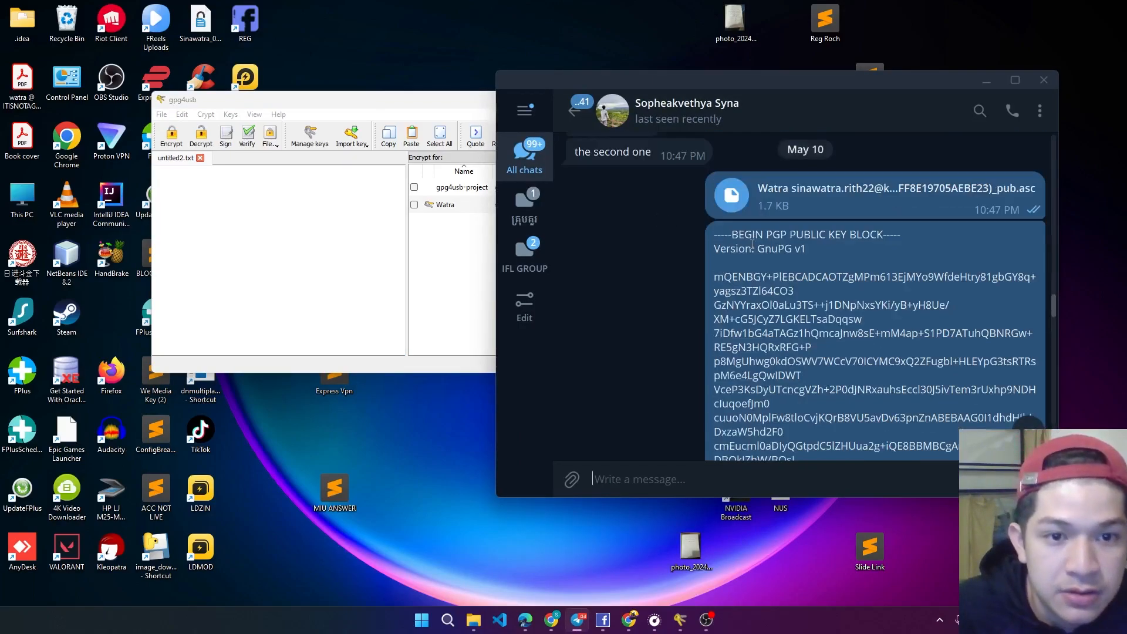
# Step: Scroll the Telegram chat to locate the BEGIN/END PGP MESSAGE block to copy
pyautogui.scroll(-3)
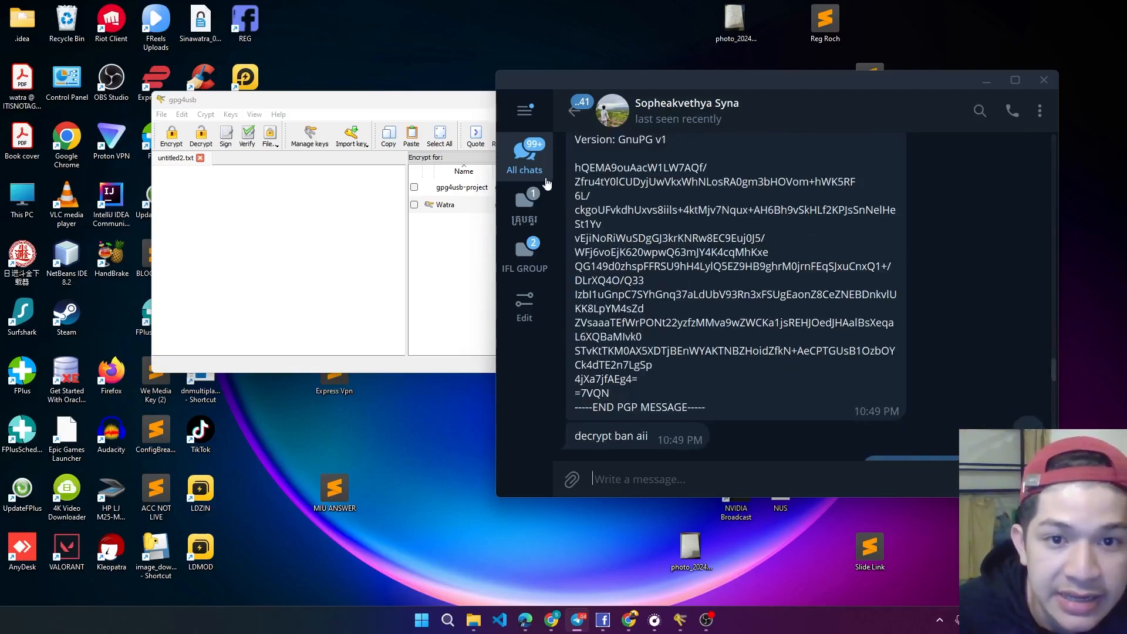
pyautogui.scroll(3)
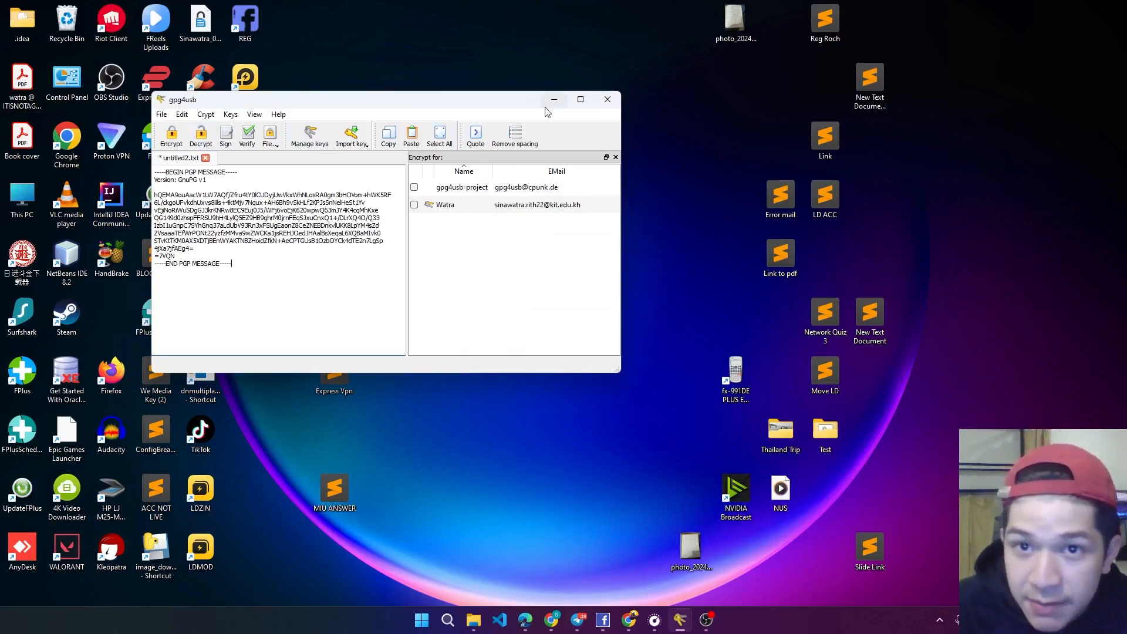
# Step: Maximize gpg4usb and decrypt the message with Watra's passphrase to read 'Hello there!'
pyautogui.click(200, 137)
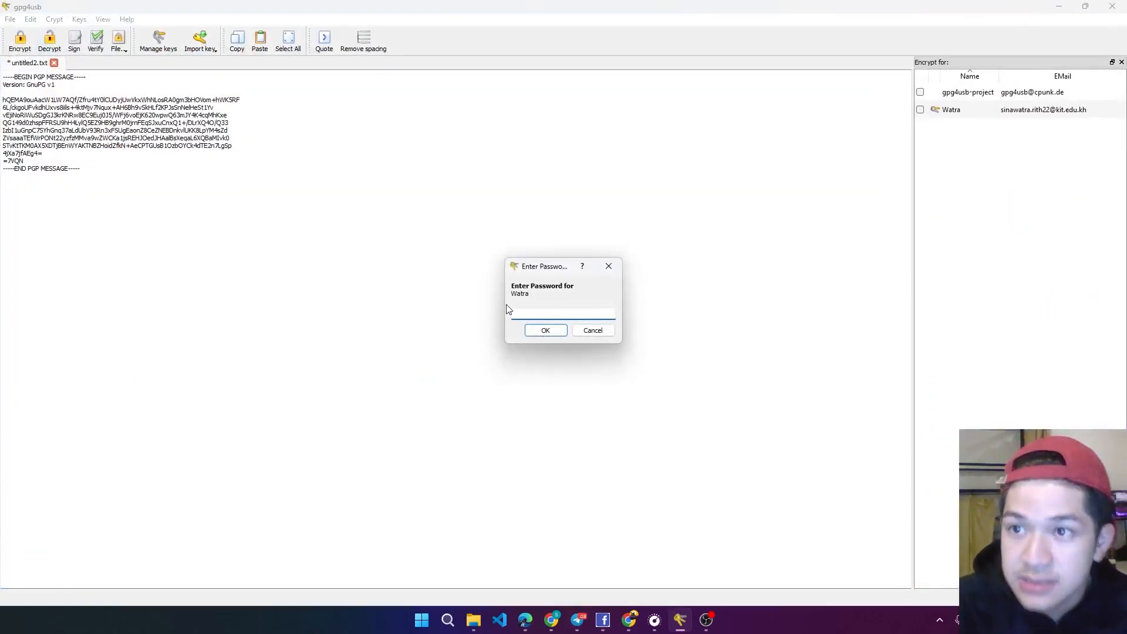
pyautogui.moveTo(642, 277)
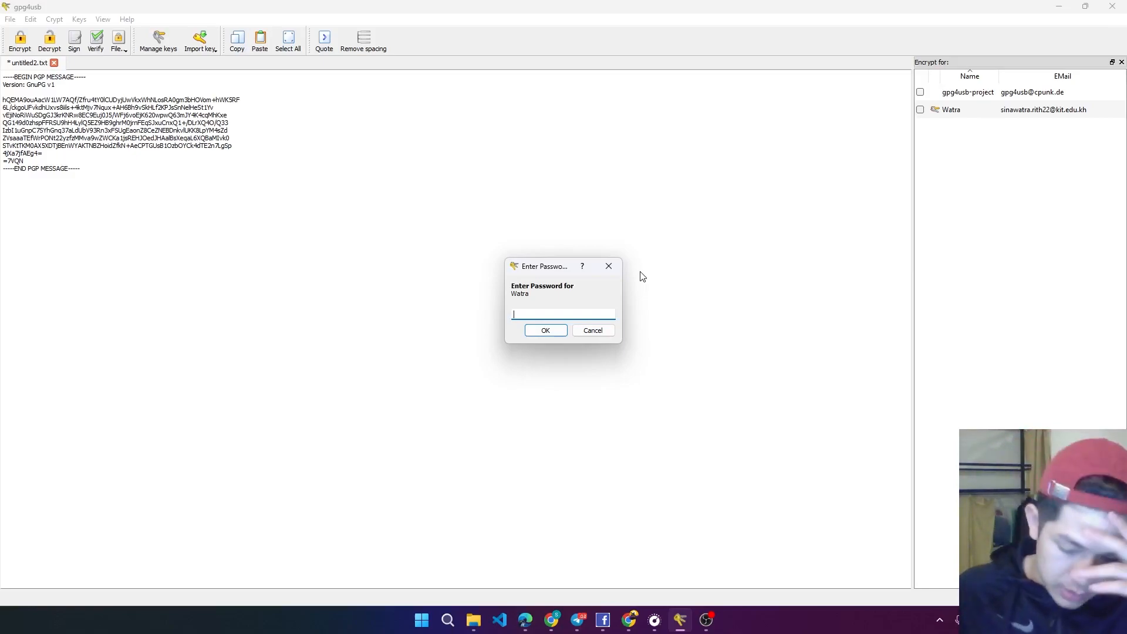
pyautogui.moveTo(609, 267)
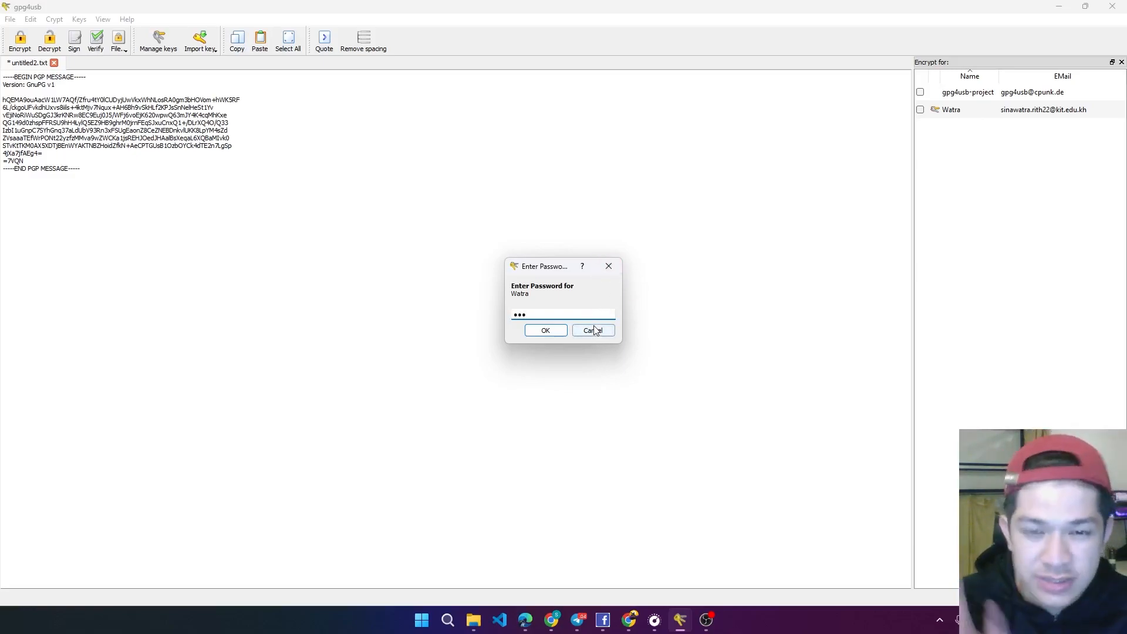
pyautogui.click(545, 329)
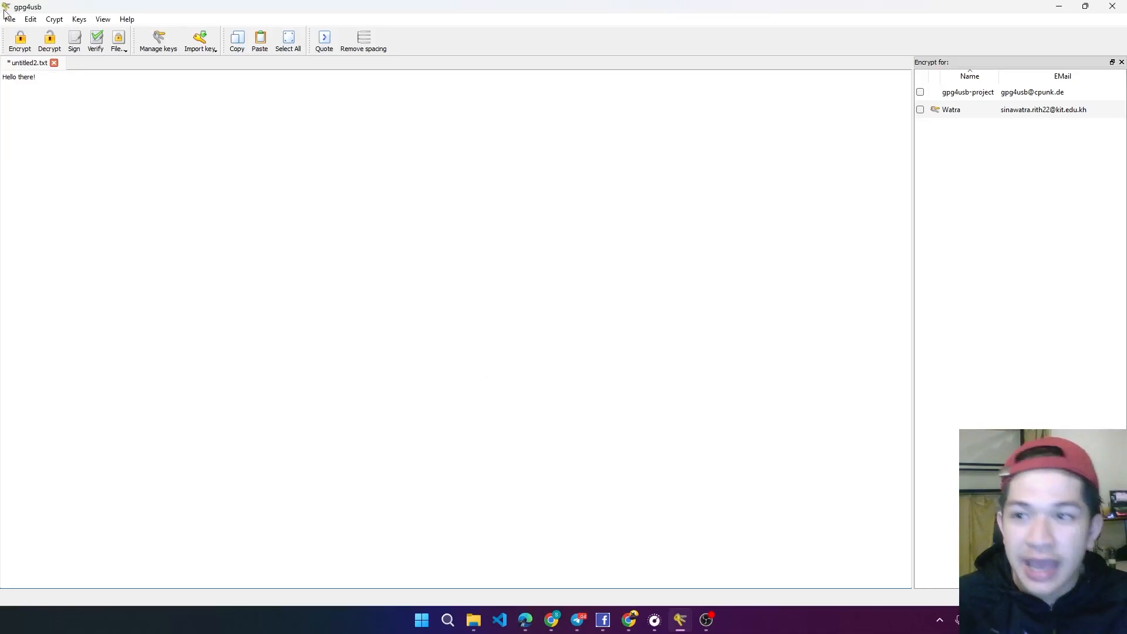
pyautogui.moveTo(105, 99)
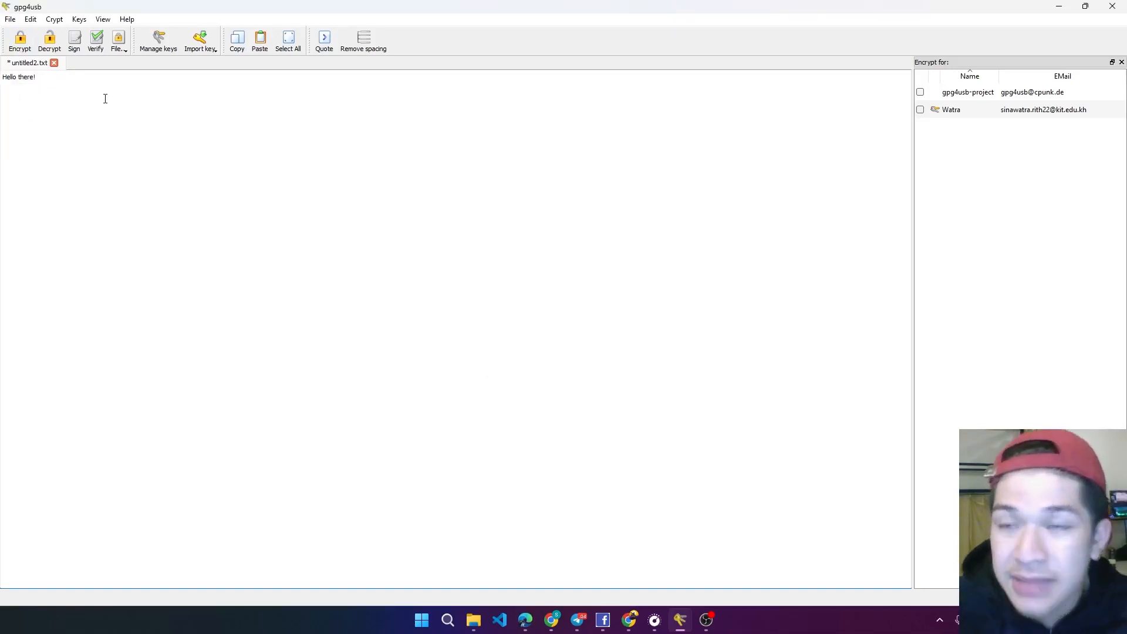
pyautogui.moveTo(545, 597)
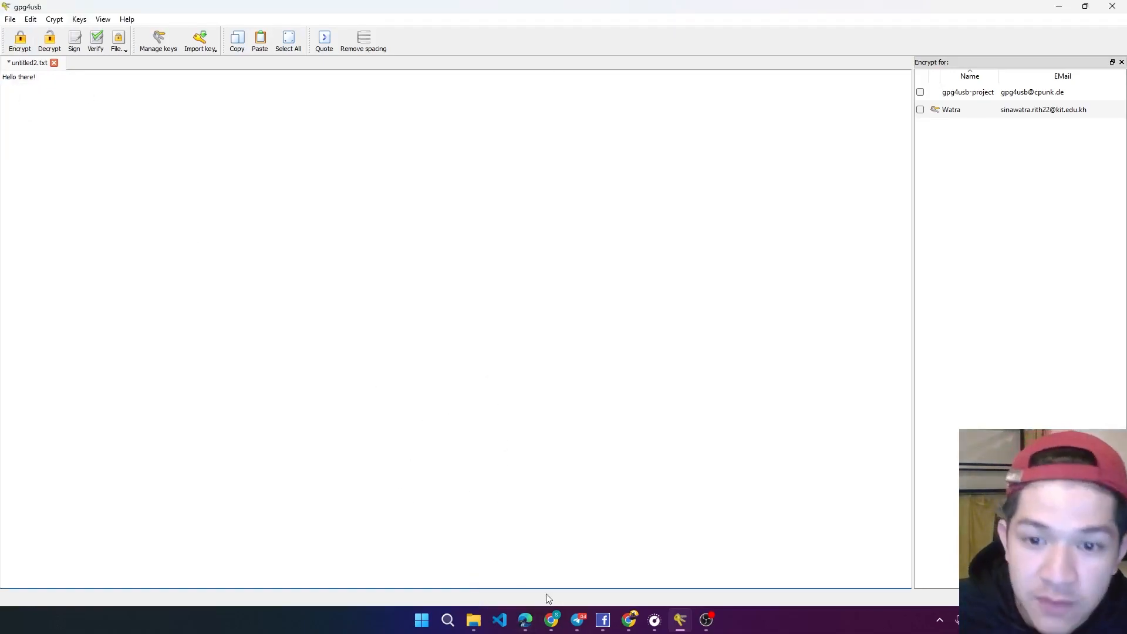
# Step: Maximize Chrome, visit brevo.com in the second tab and enter My Account Dashboard
pyautogui.click(578, 620)
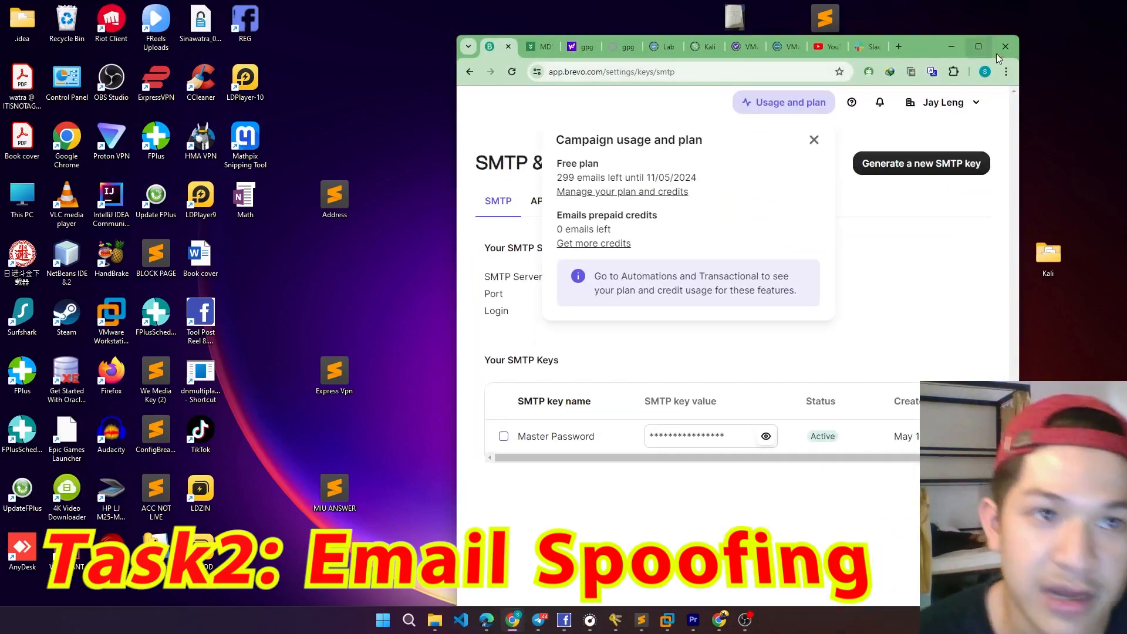
pyautogui.click(978, 46)
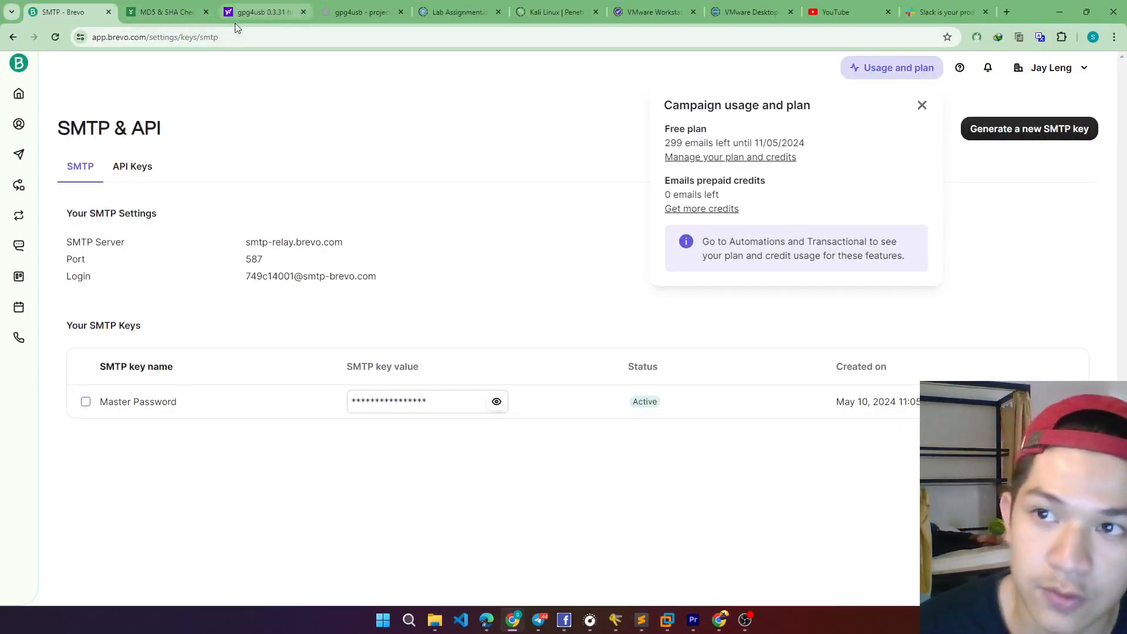
pyautogui.click(165, 11)
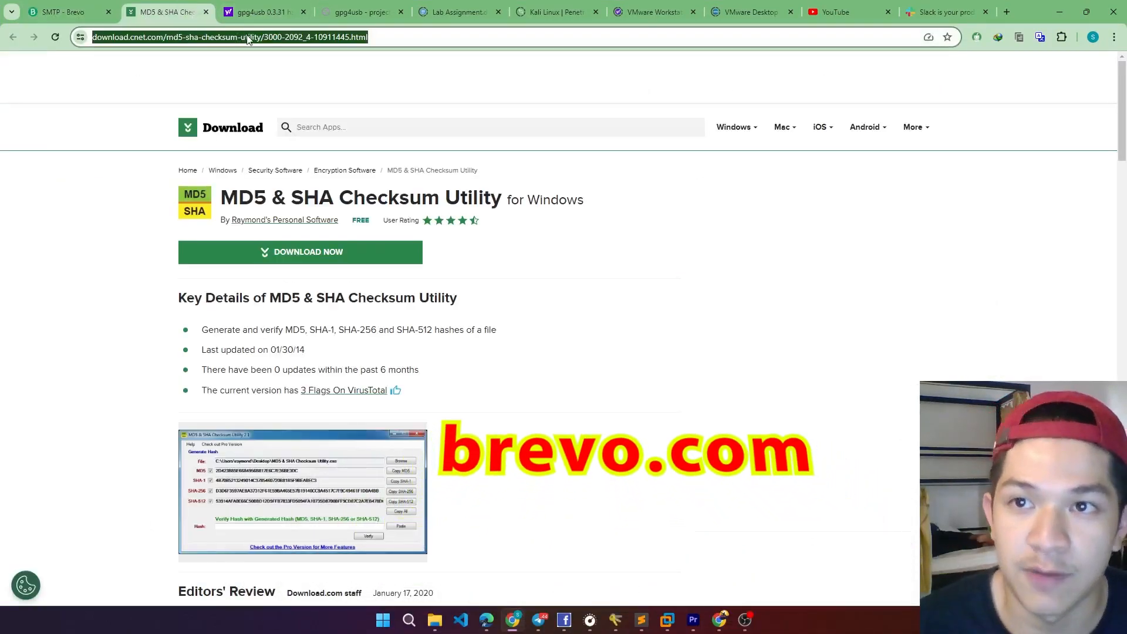
pyautogui.write('brevo./')
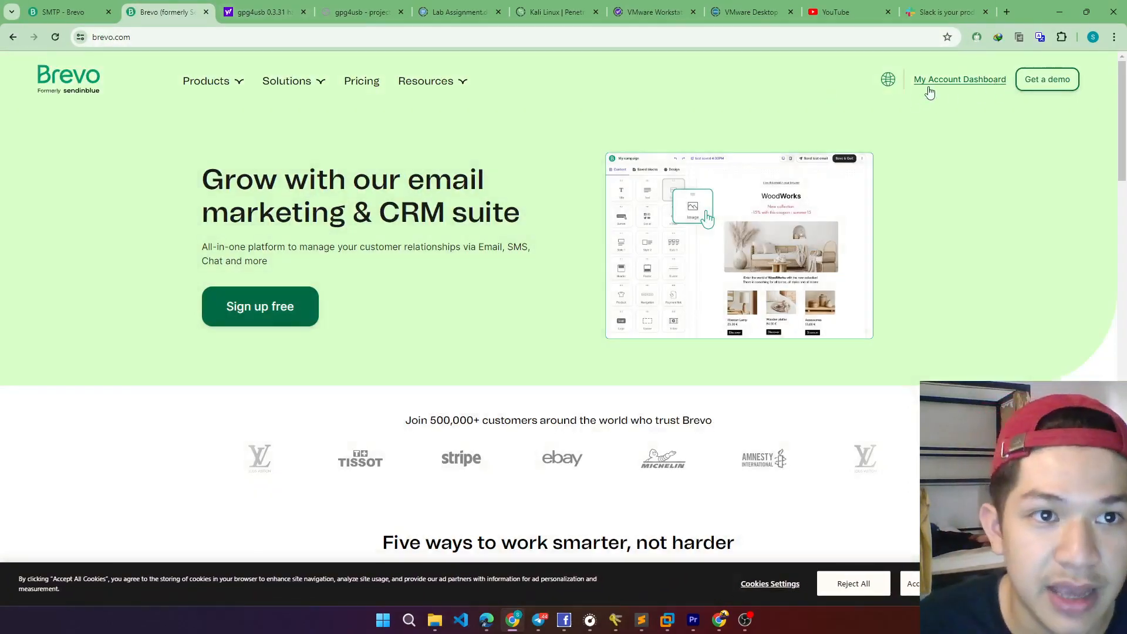
pyautogui.click(260, 305)
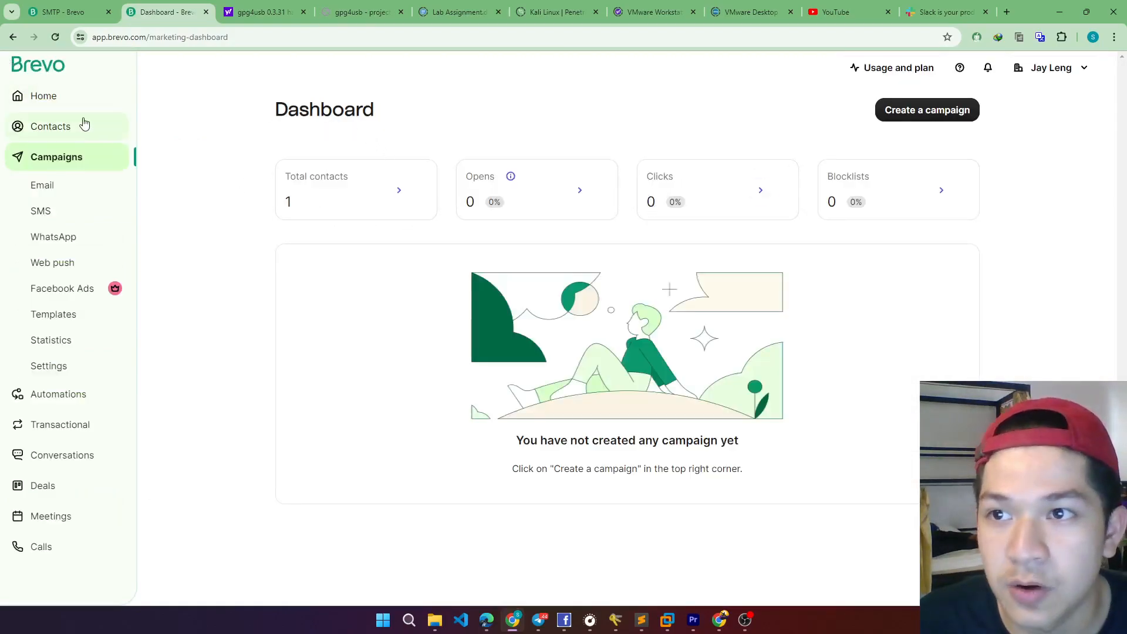
pyautogui.moveTo(119, 123)
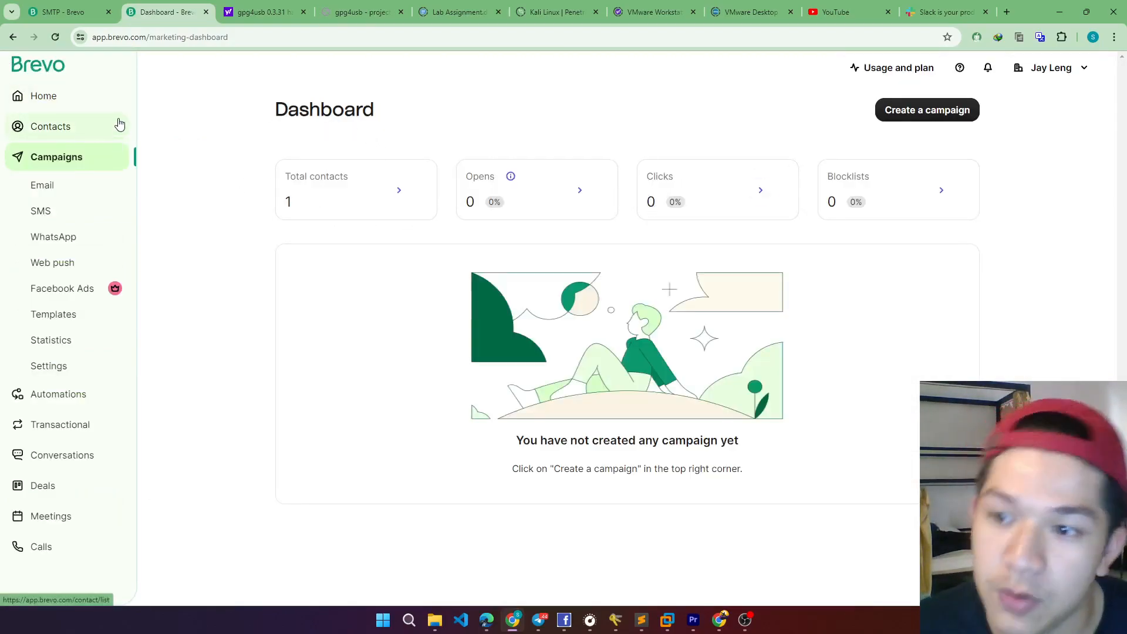
pyautogui.moveTo(68, 12)
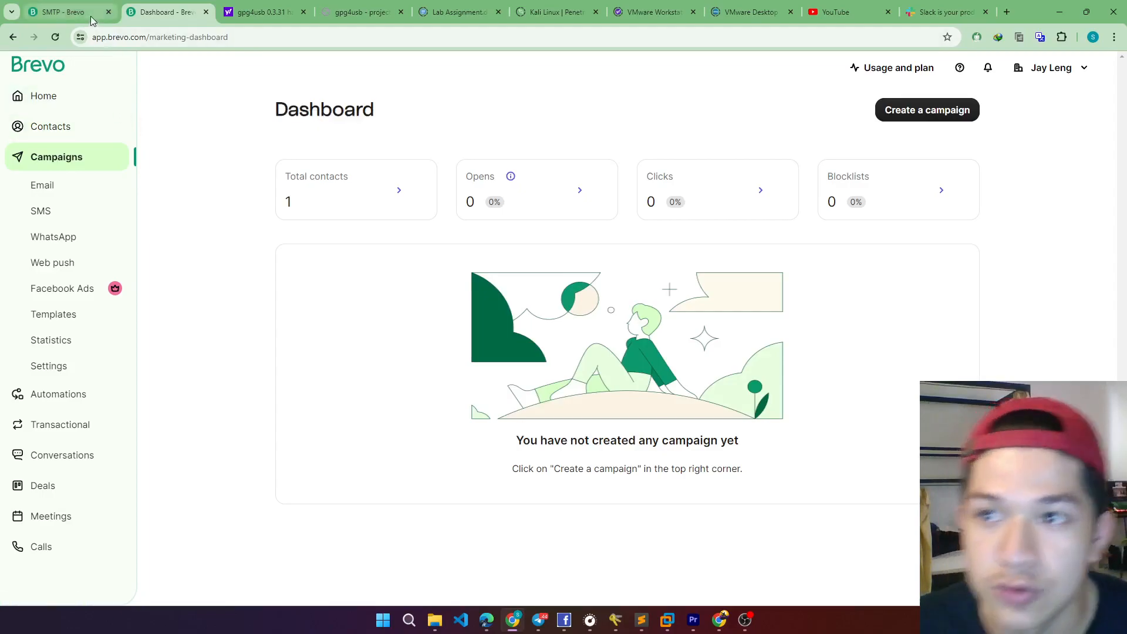
pyautogui.moveTo(64, 12)
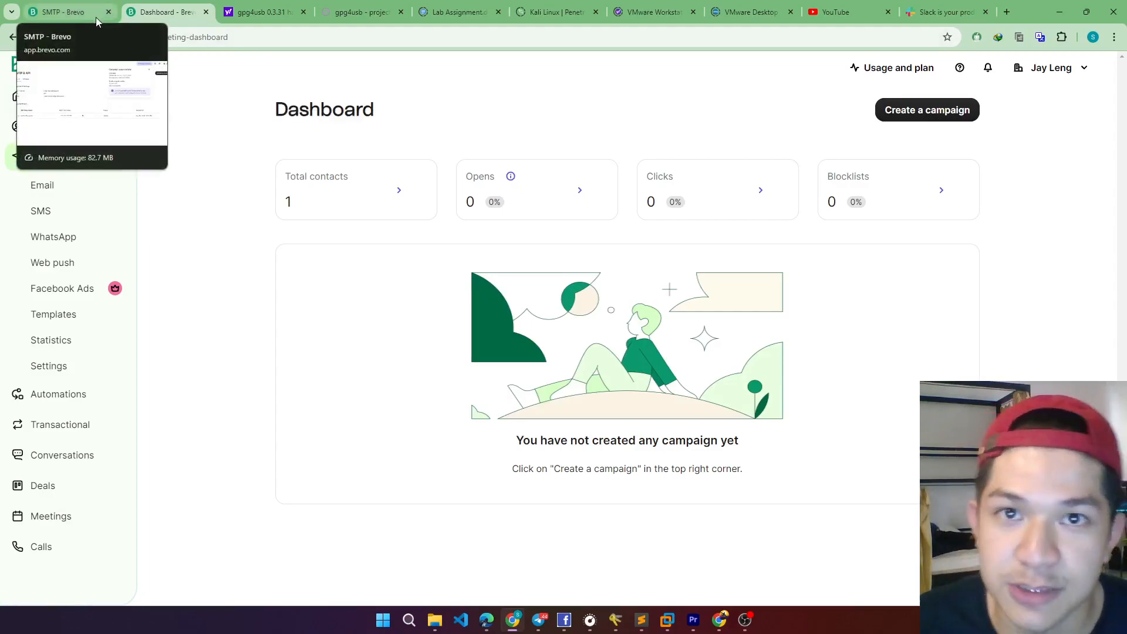
pyautogui.moveTo(104, 20)
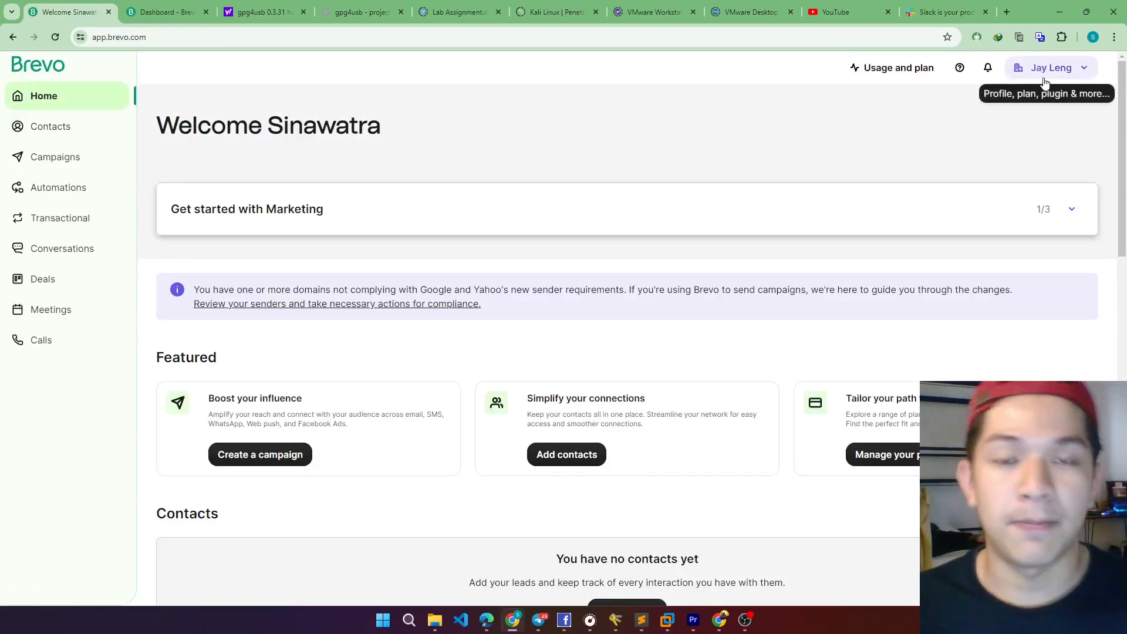
# Step: From the profile menu show the SMTP relay details with port 587 and reveal the hidden SMTP key
pyautogui.click(1049, 67)
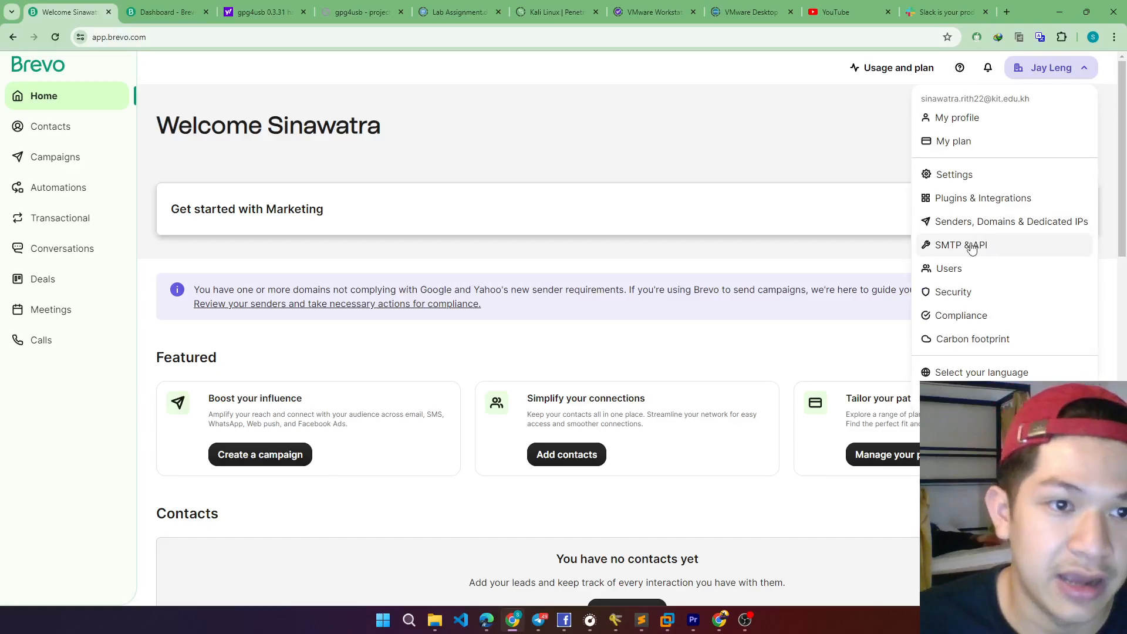
pyautogui.click(961, 244)
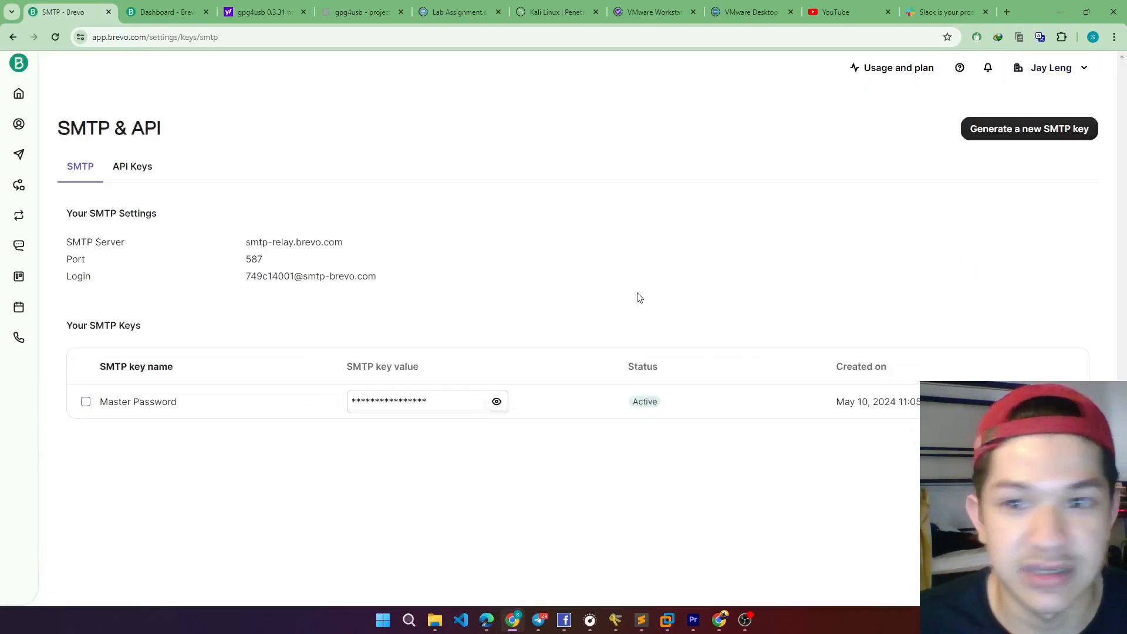
pyautogui.moveTo(68, 239)
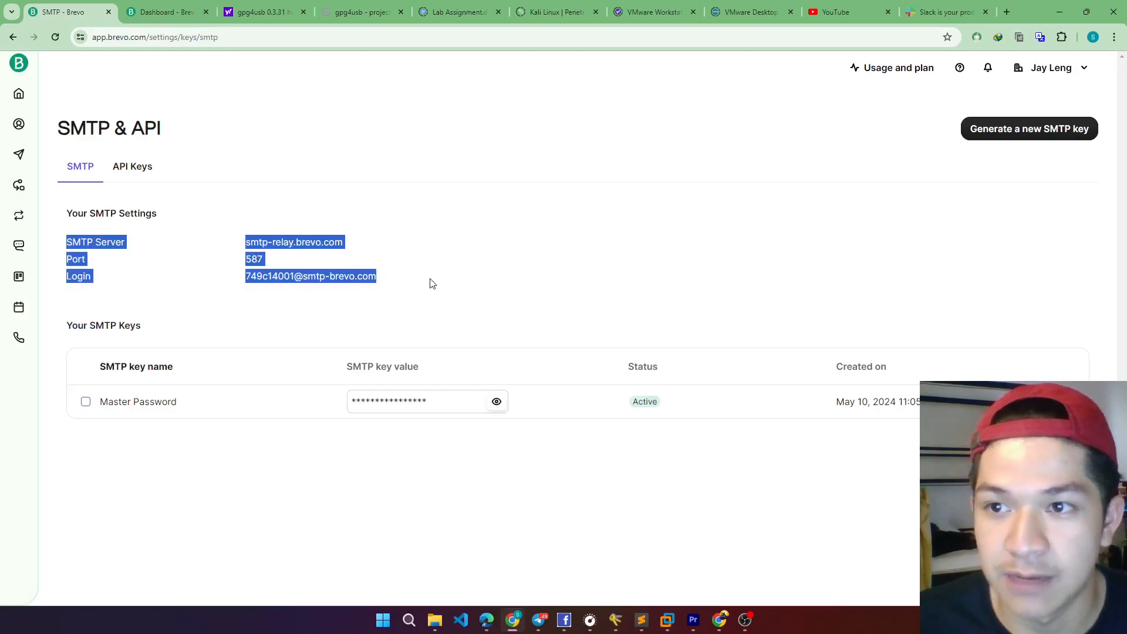
pyautogui.click(97, 445)
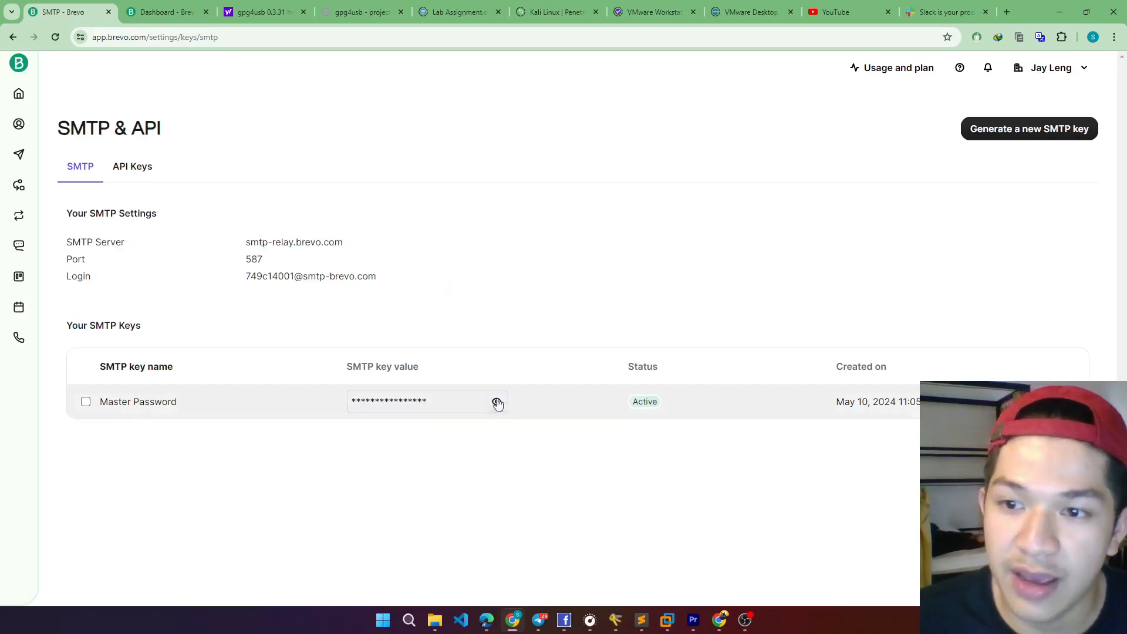
pyautogui.click(497, 402)
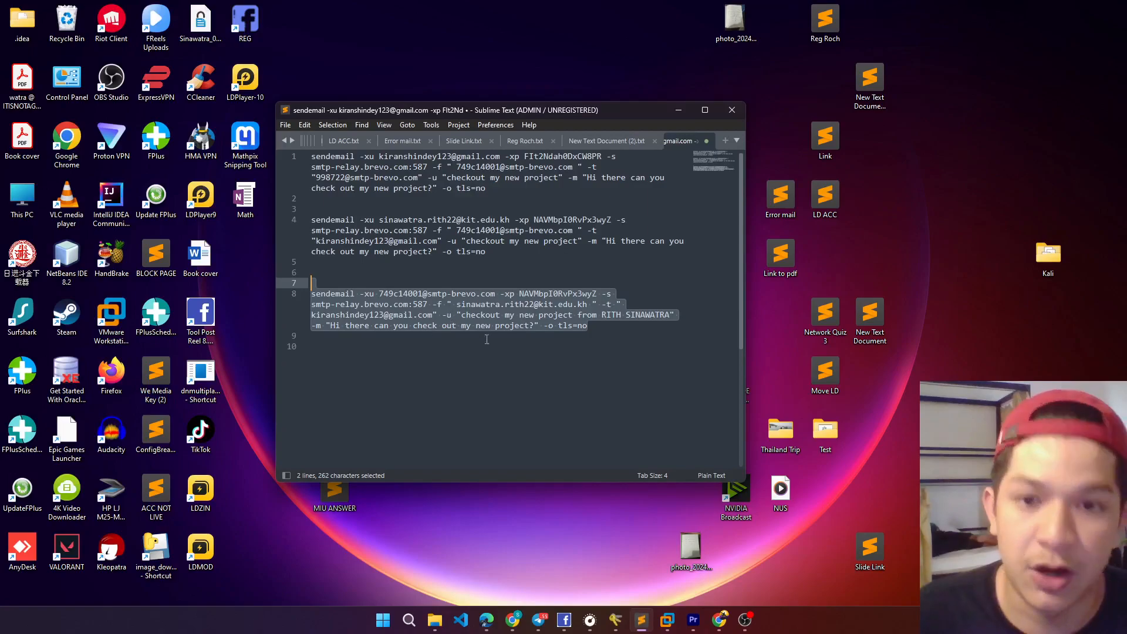
# Step: Copy Brevo's SMTP login and relay server into the sendemail command and check its recipient and message body
pyautogui.press('ctrl+a')
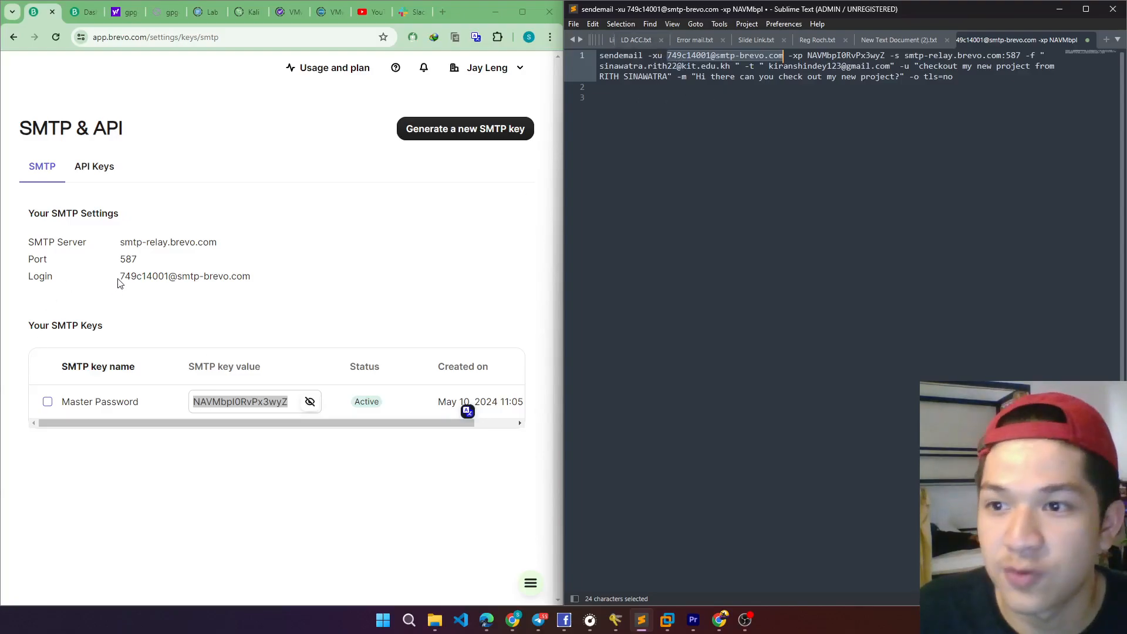
pyautogui.doubleClick(185, 276)
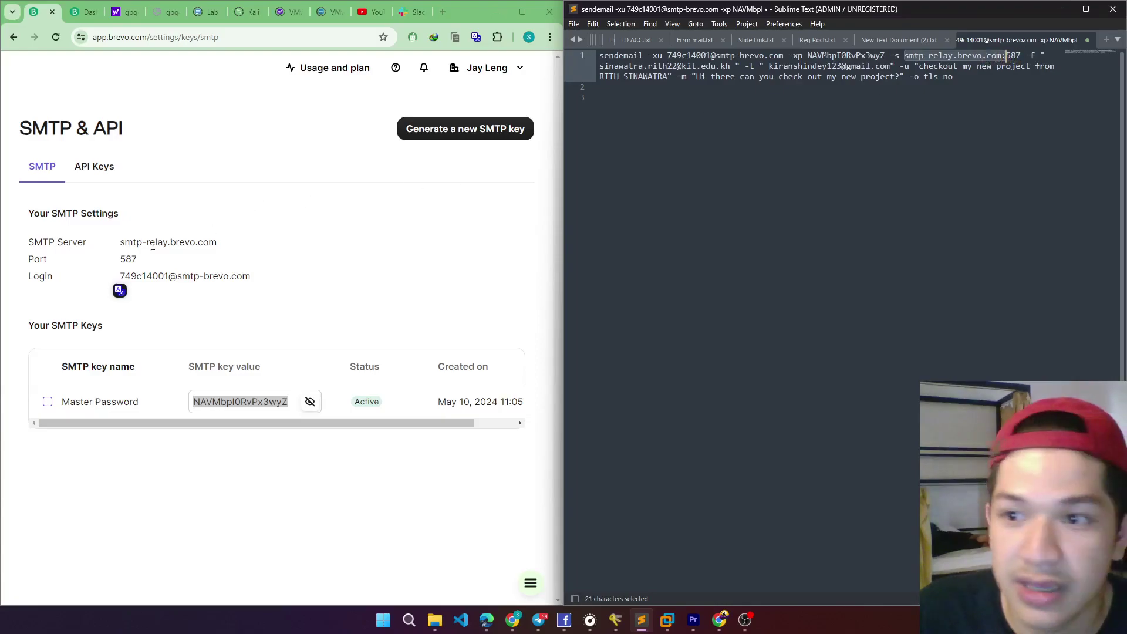
pyautogui.doubleClick(168, 242)
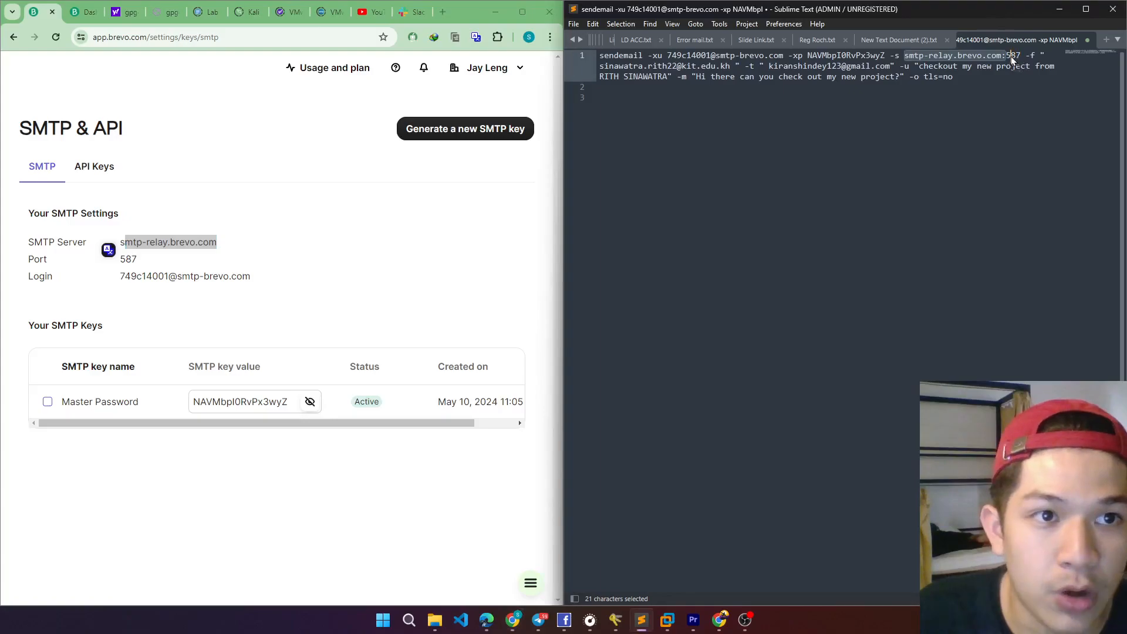
pyautogui.click(1035, 55)
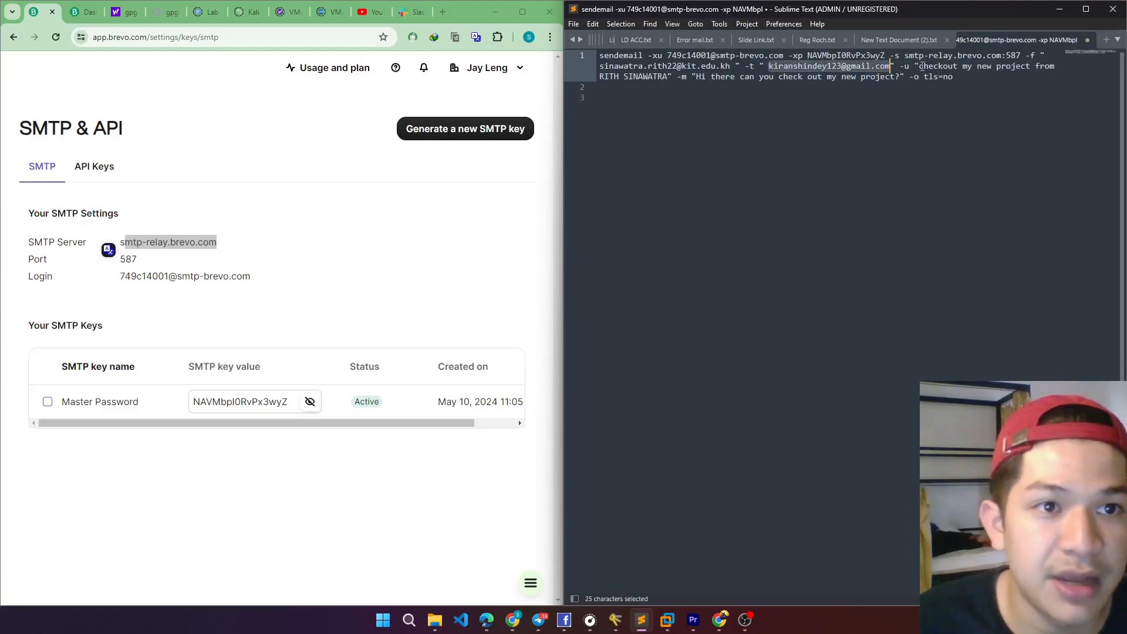
pyautogui.click(913, 66)
pyautogui.write('"')
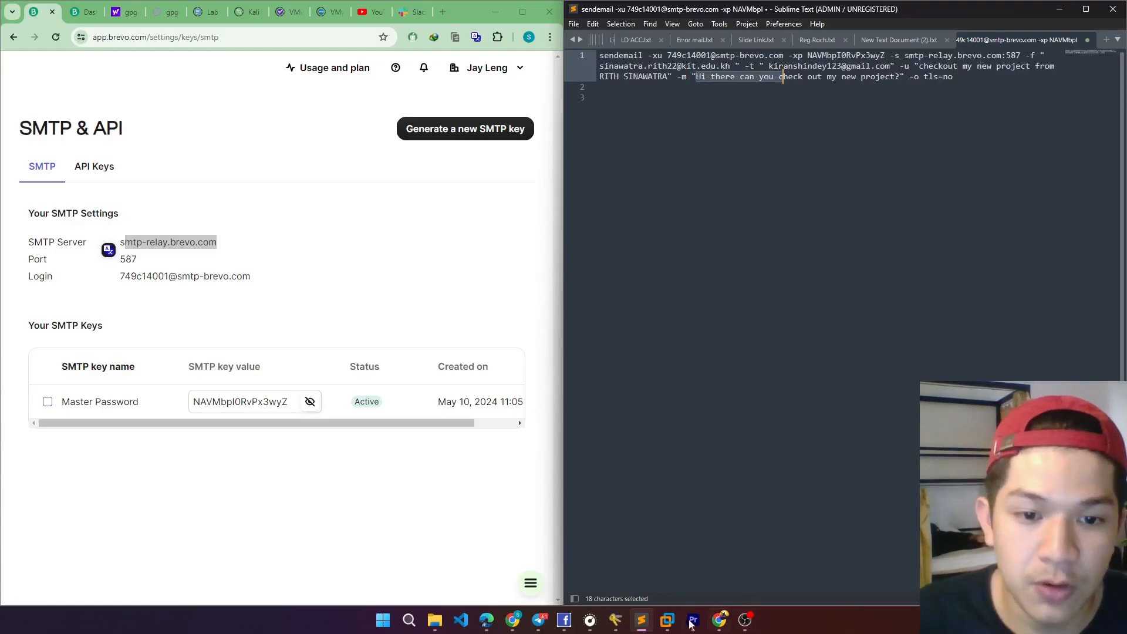
pyautogui.click(666, 618)
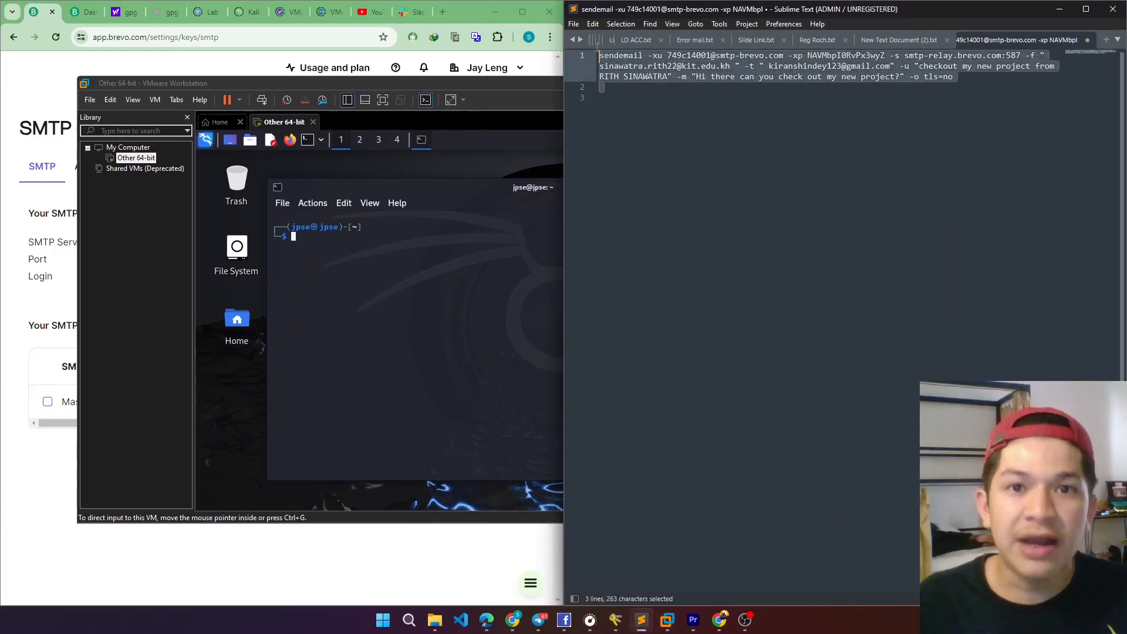
# Step: Run the pasted sendemail command until it reports success, then close the Kali terminal
pyautogui.press('ctrl+c')
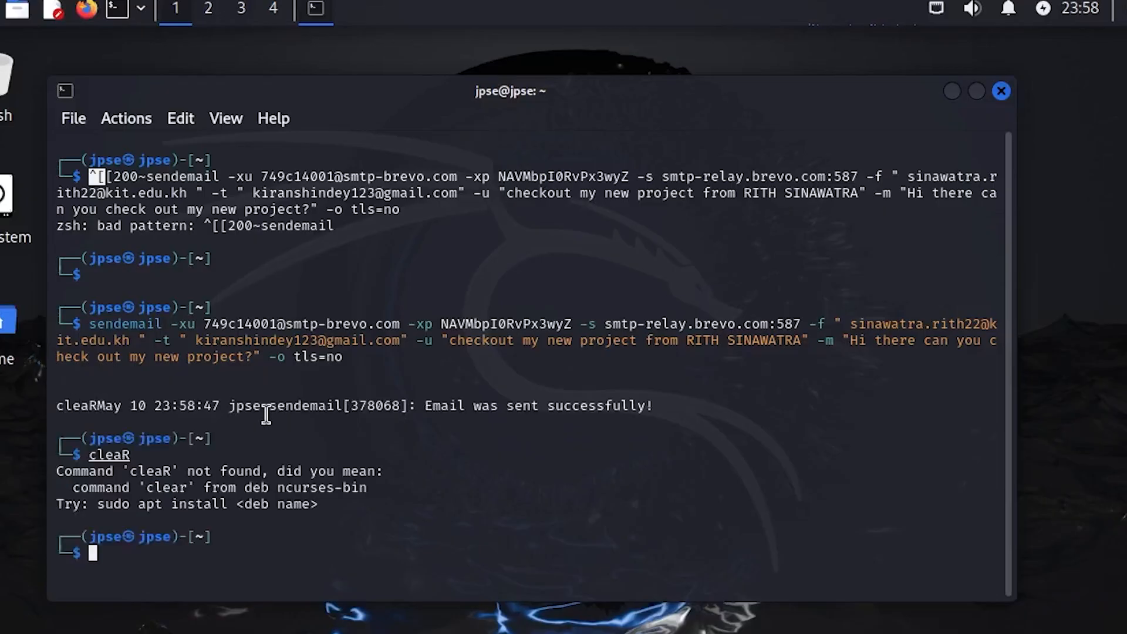
pyautogui.moveTo(522, 405)
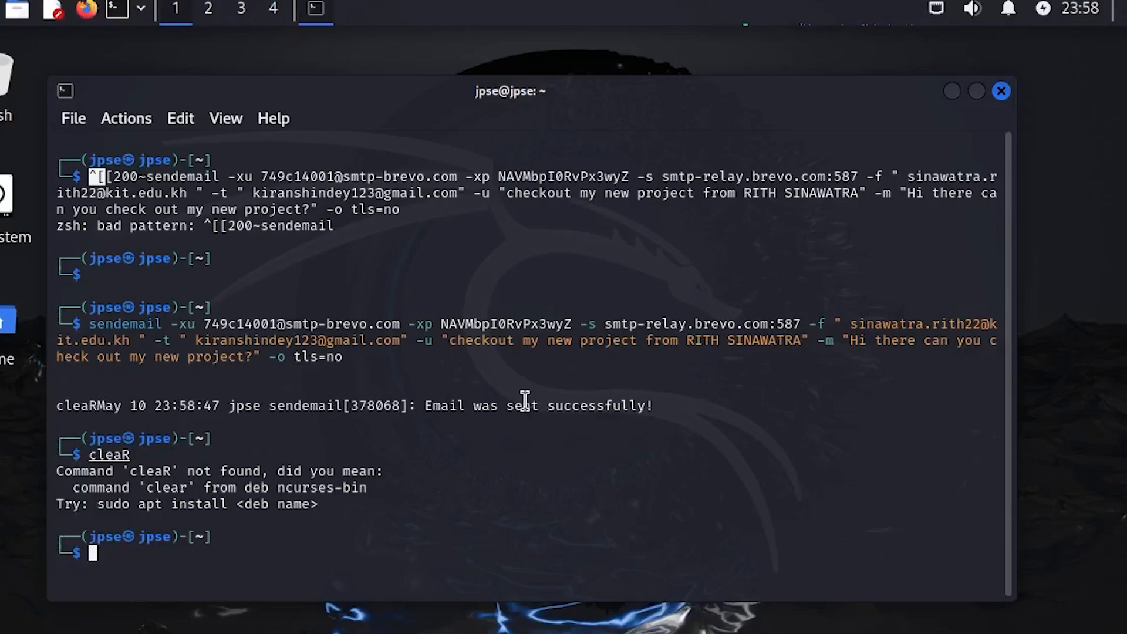
pyautogui.moveTo(848, 376)
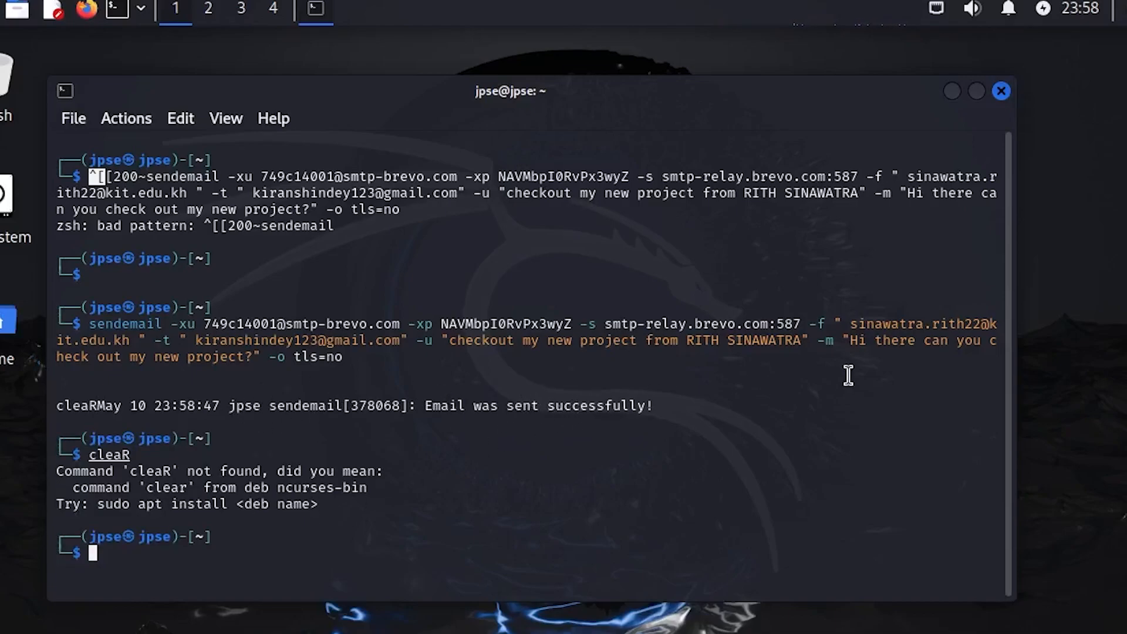
pyautogui.moveTo(1001, 92)
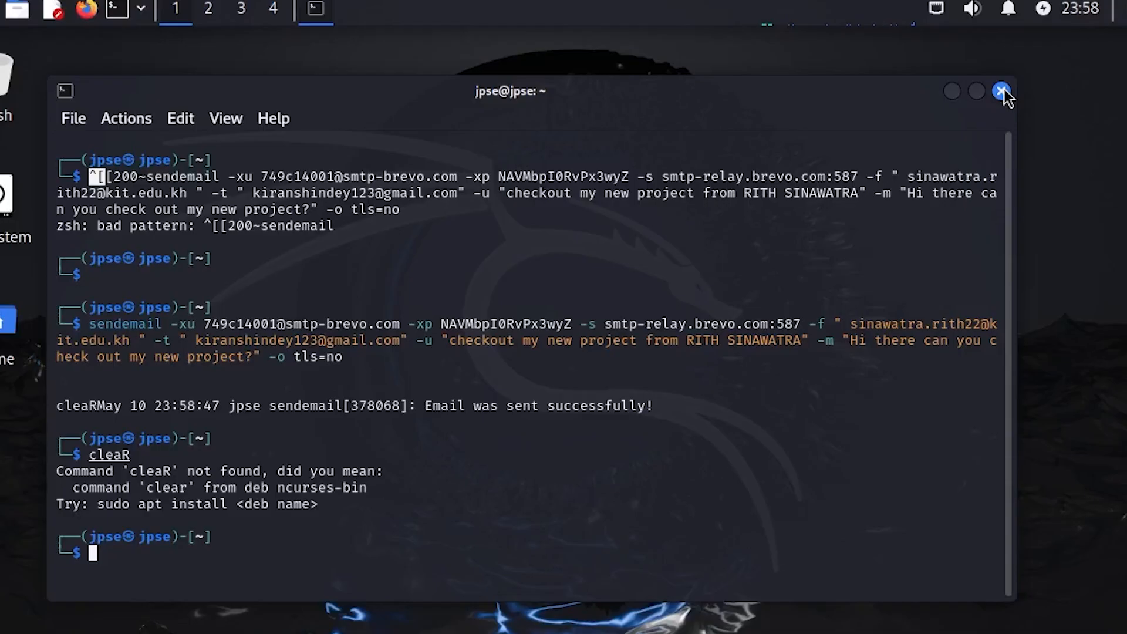
pyautogui.click(1001, 92)
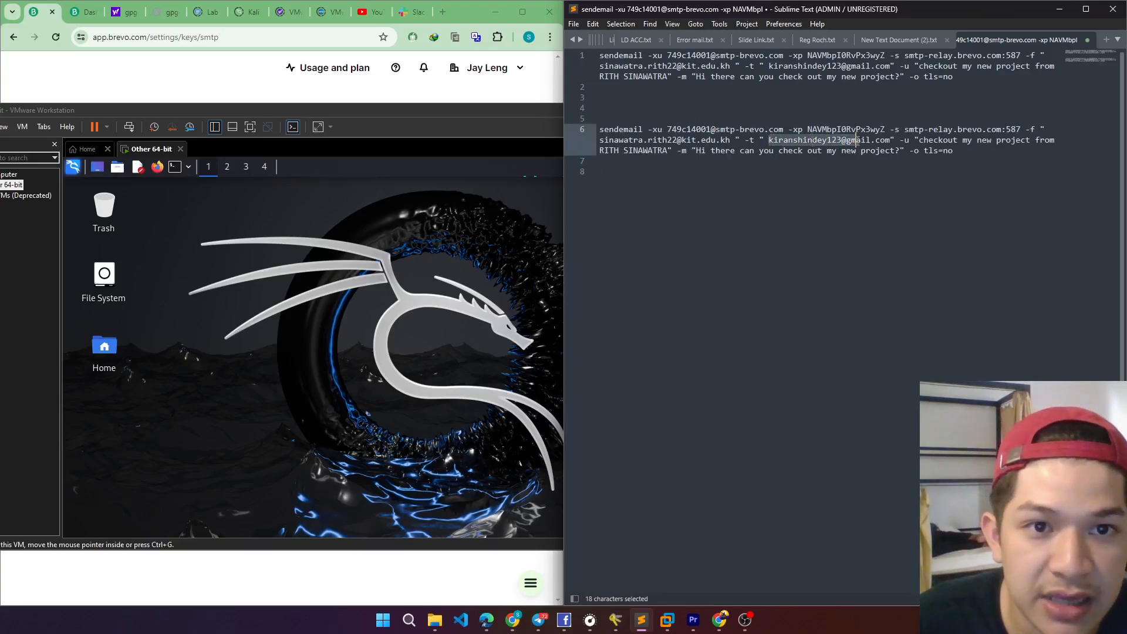
# Step: Point the duplicated command's -t address at the other Gmail recipient and copy it
pyautogui.write('wat')
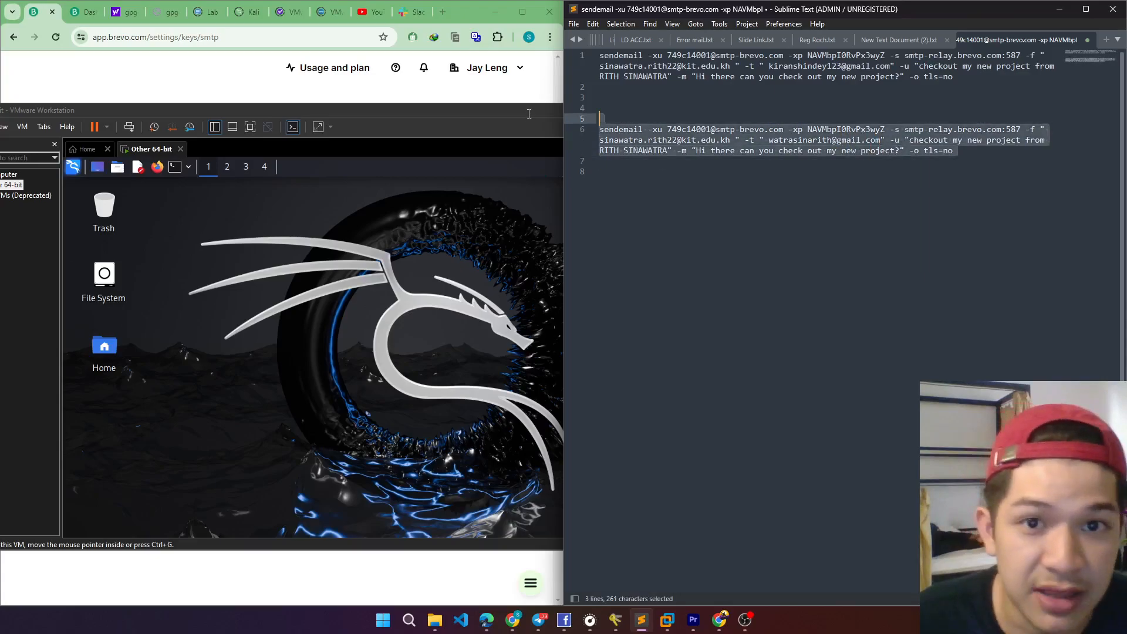
pyautogui.press('ctrl+c')
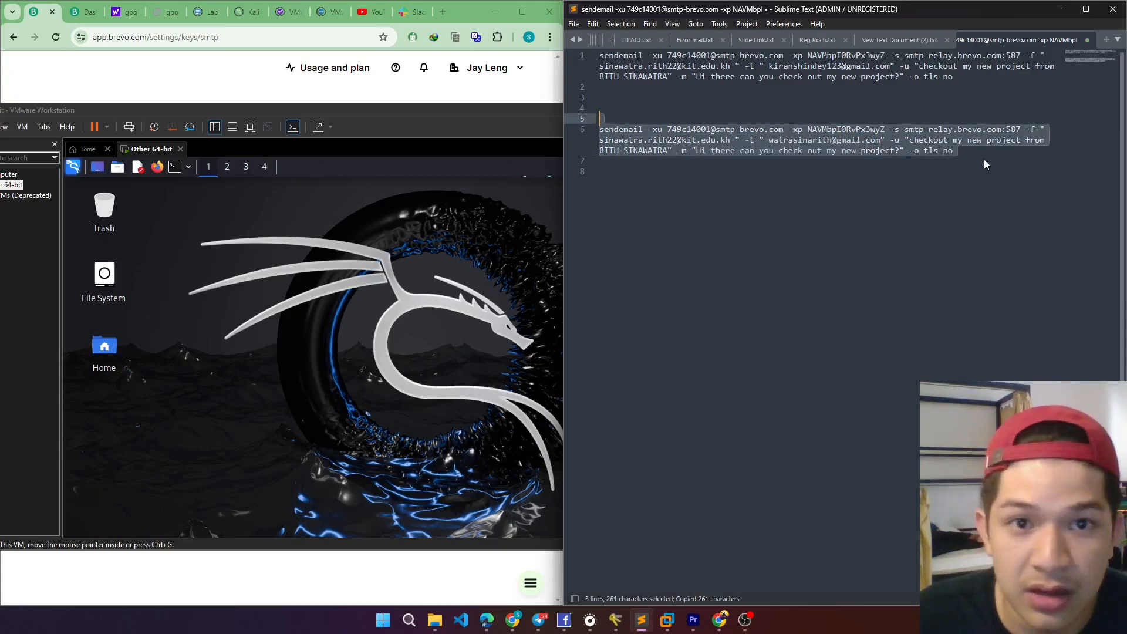
pyautogui.rightClick(718, 143)
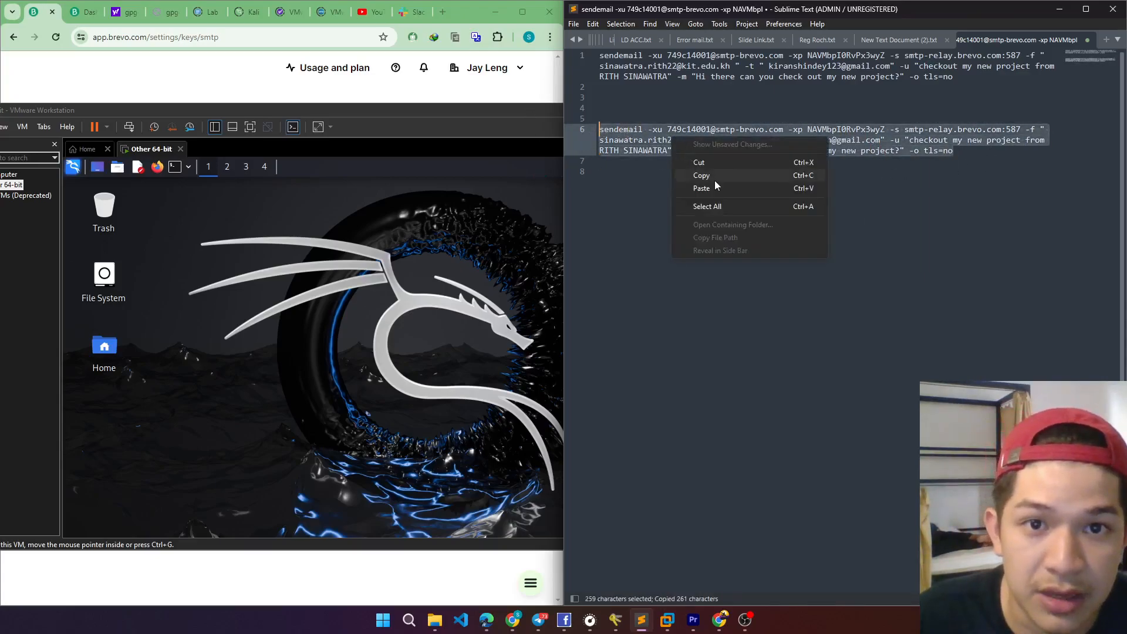
pyautogui.click(701, 174)
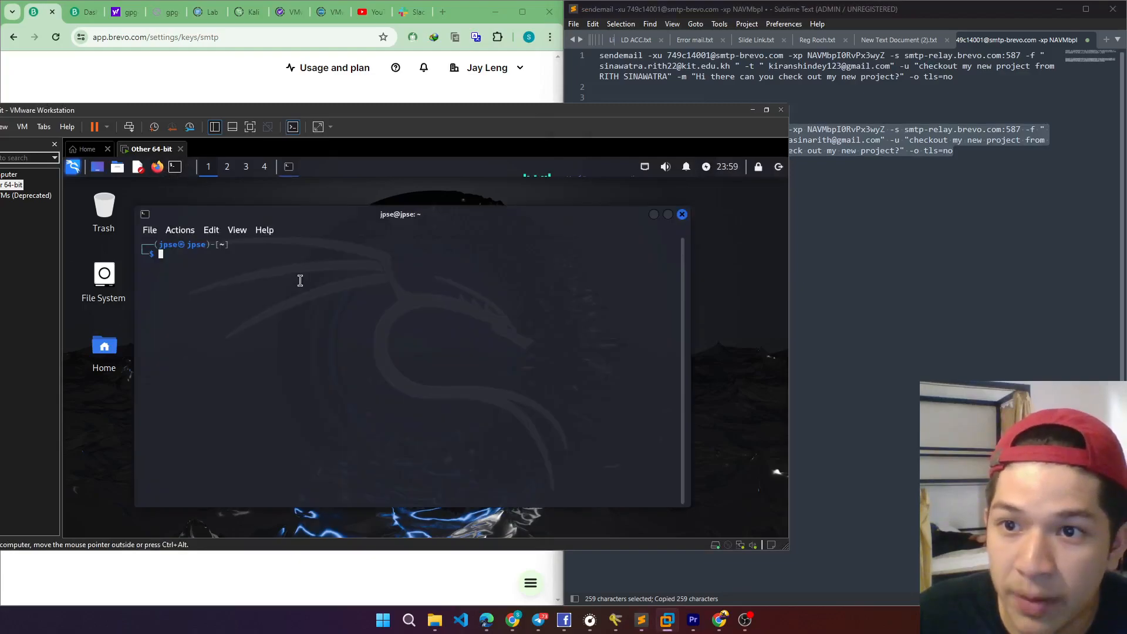
pyautogui.moveTo(255, 275)
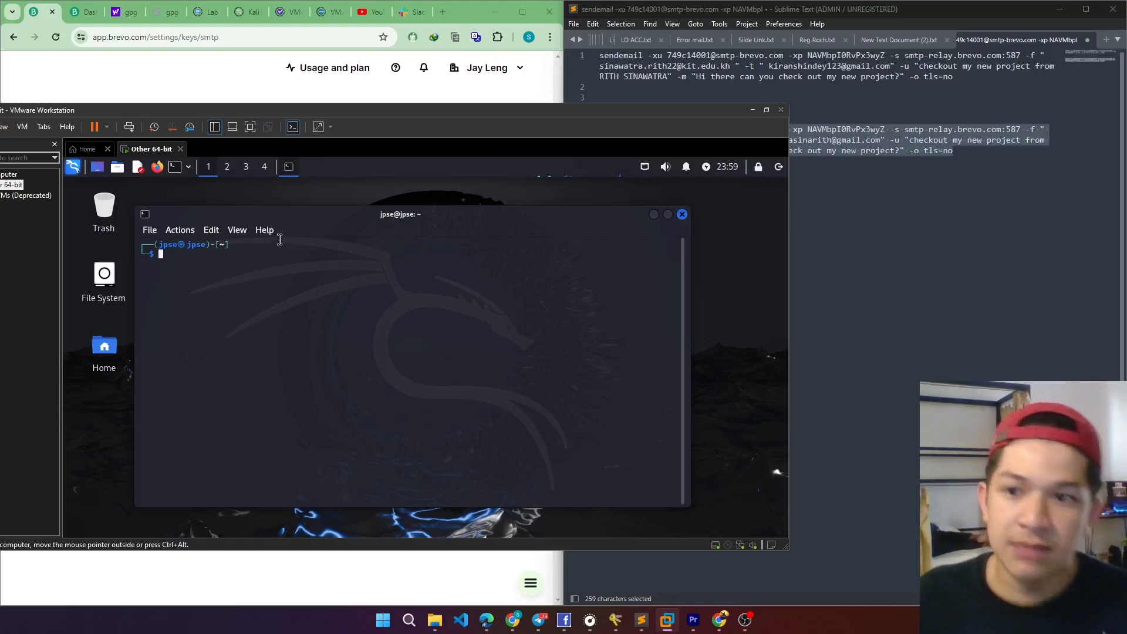
pyautogui.moveTo(280, 286)
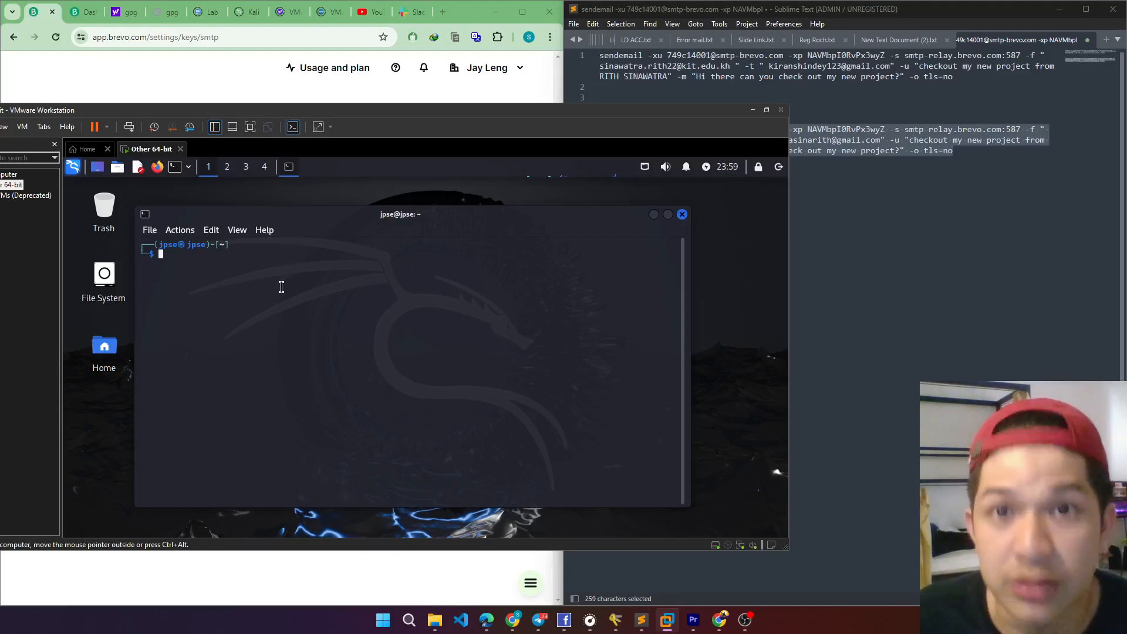
# Step: Paste and run the updated sendemail command in the fresh Kali terminal
pyautogui.press('ctrl+shift+v')
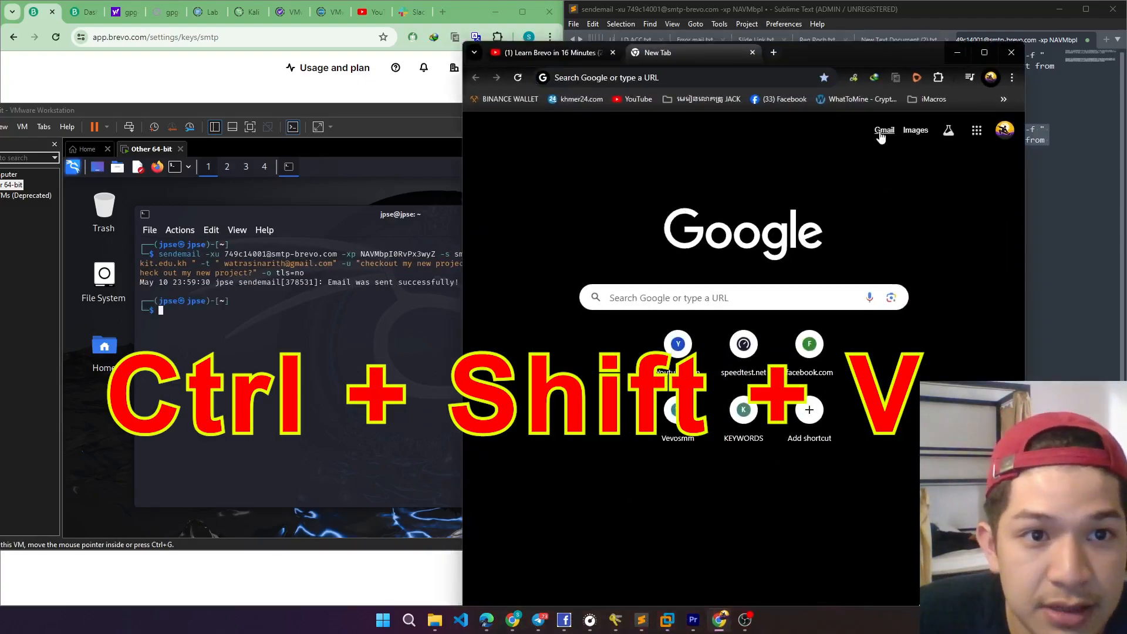
# Step: Check Spam, then locate the 'Checkout my new project' email under Gmail's Promotions category
pyautogui.click(883, 130)
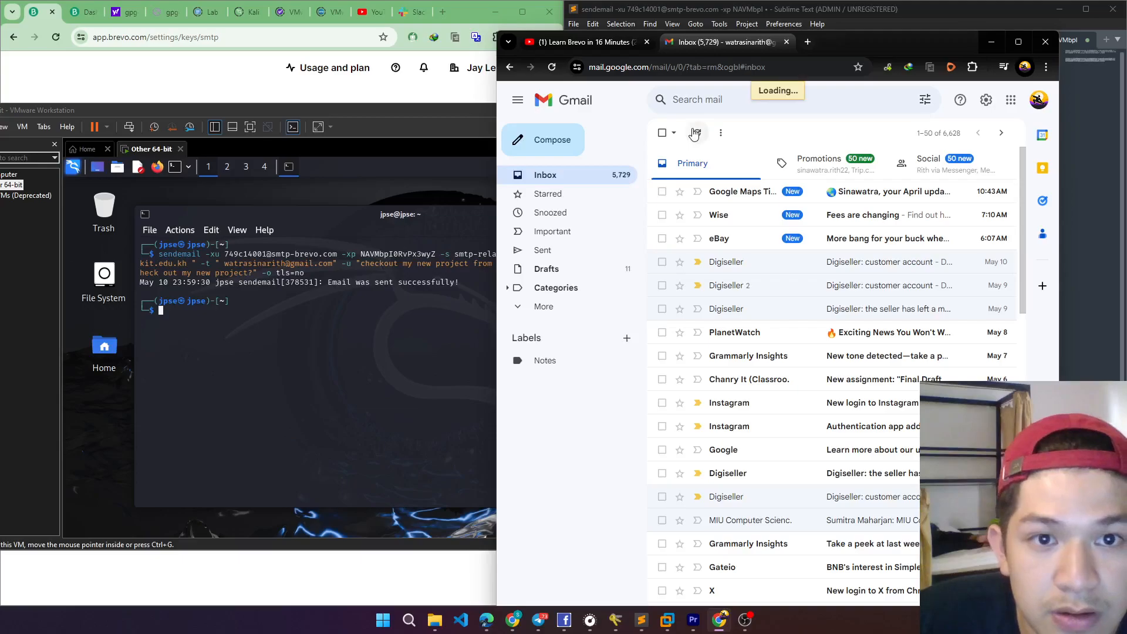
pyautogui.click(543, 306)
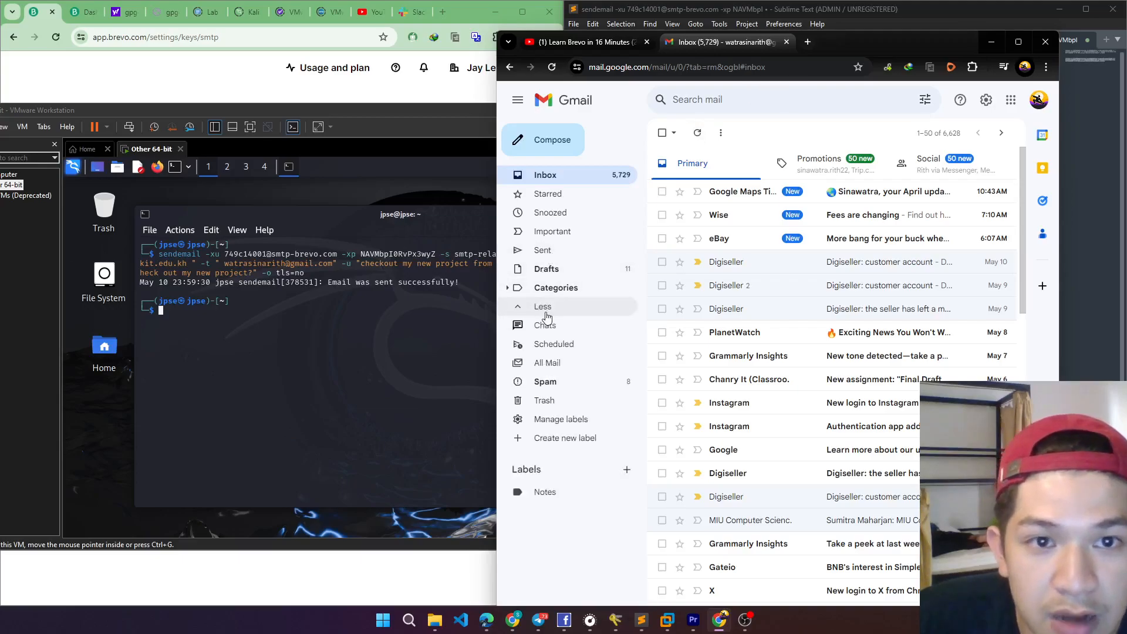
pyautogui.click(545, 380)
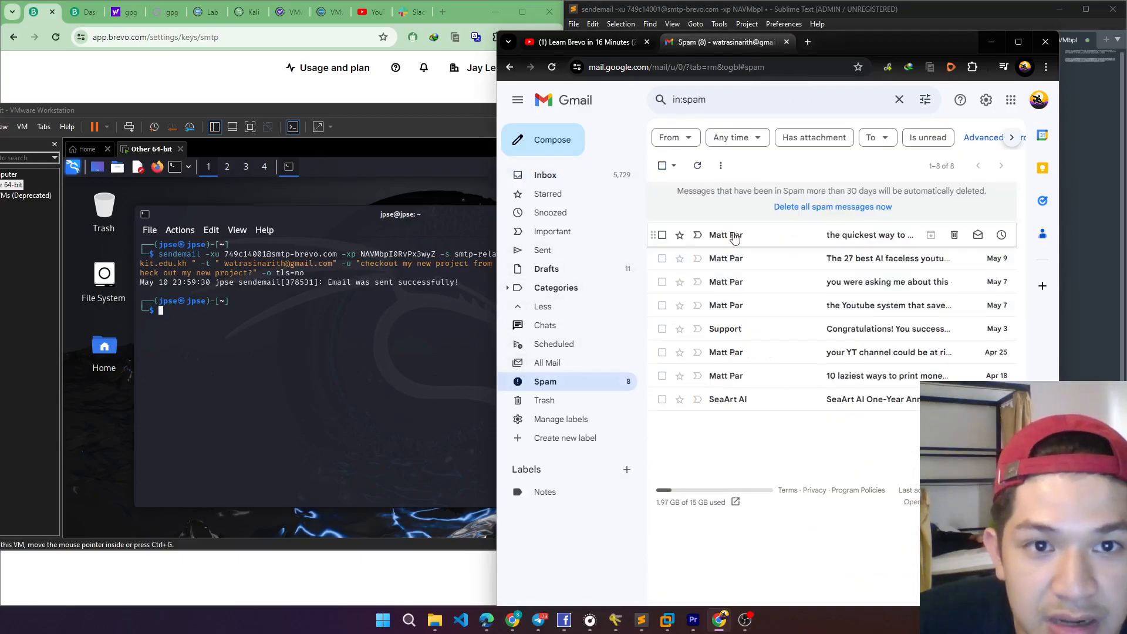
pyautogui.click(545, 175)
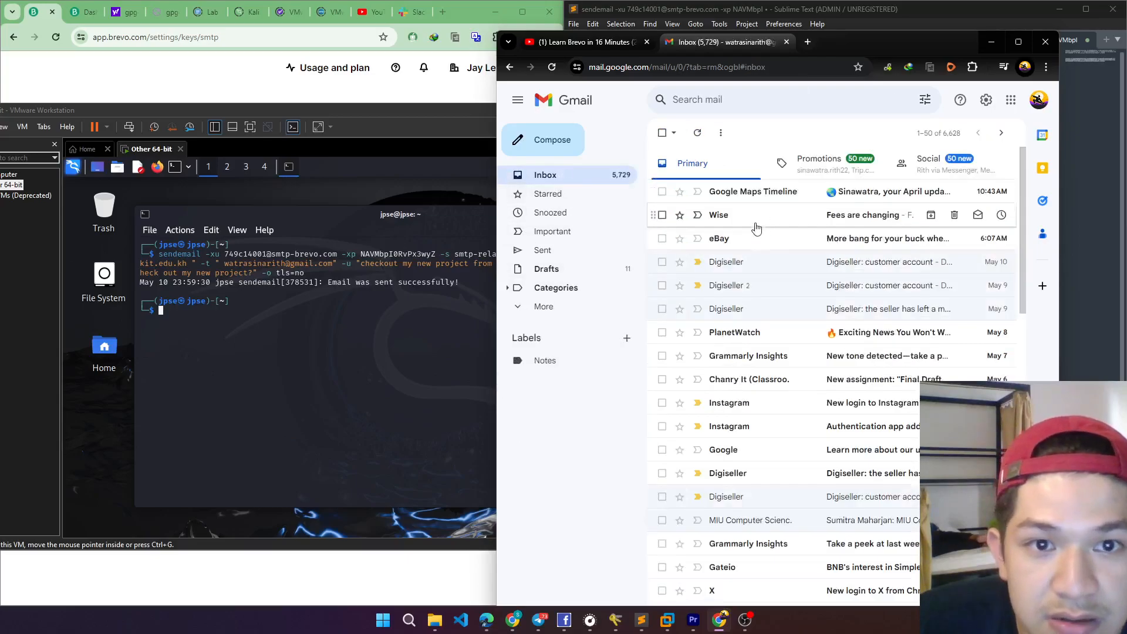
pyautogui.click(818, 163)
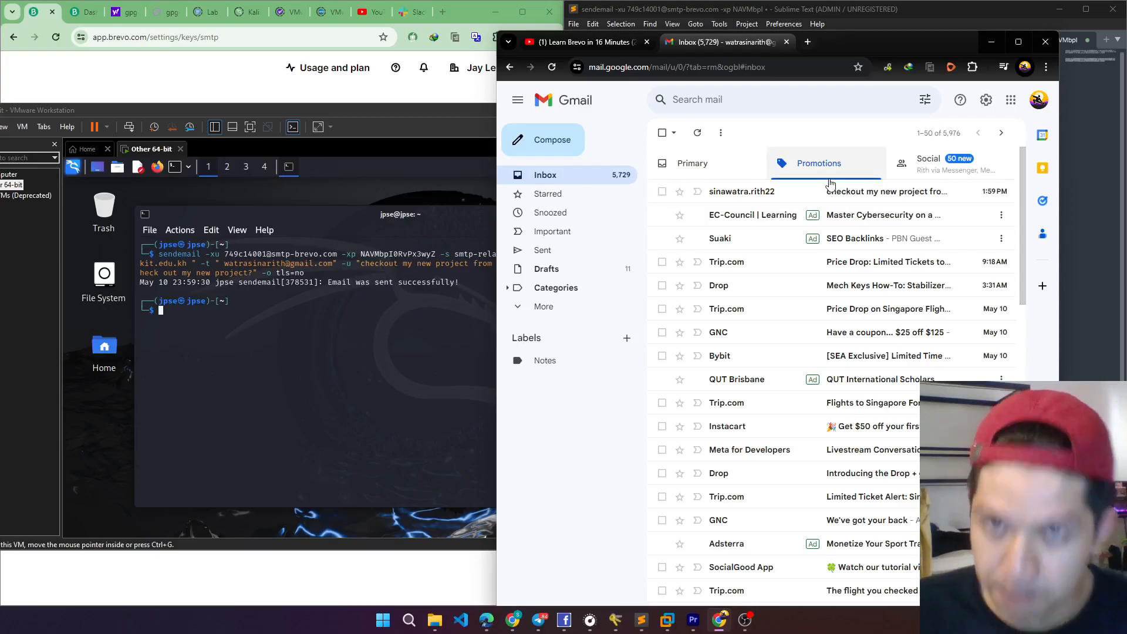
pyautogui.moveTo(830, 191)
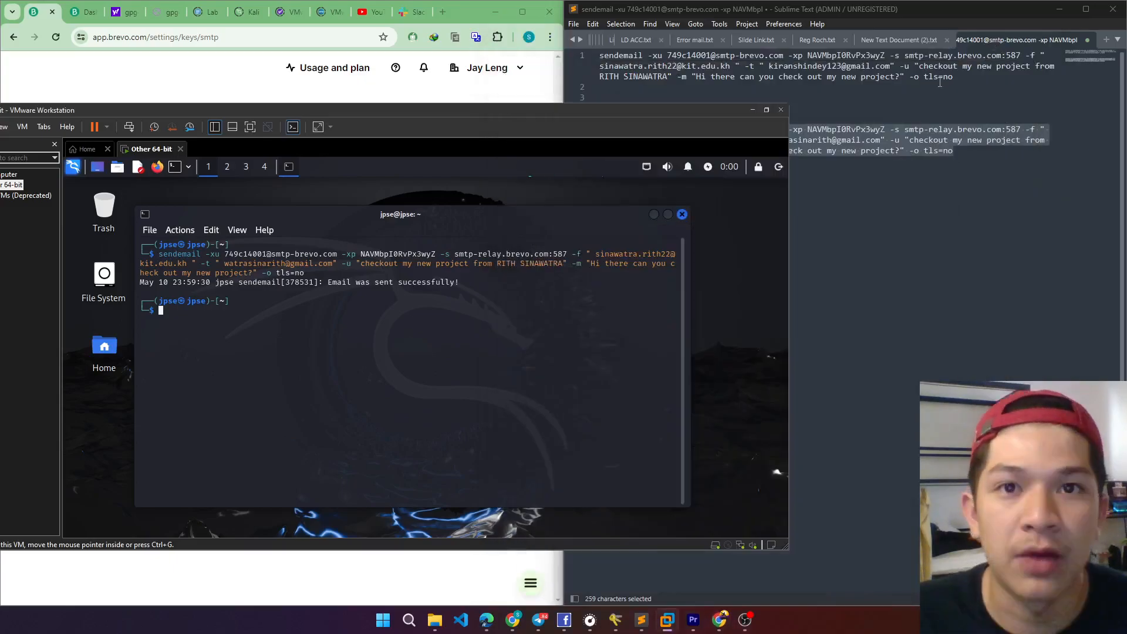
pyautogui.moveTo(811, 397)
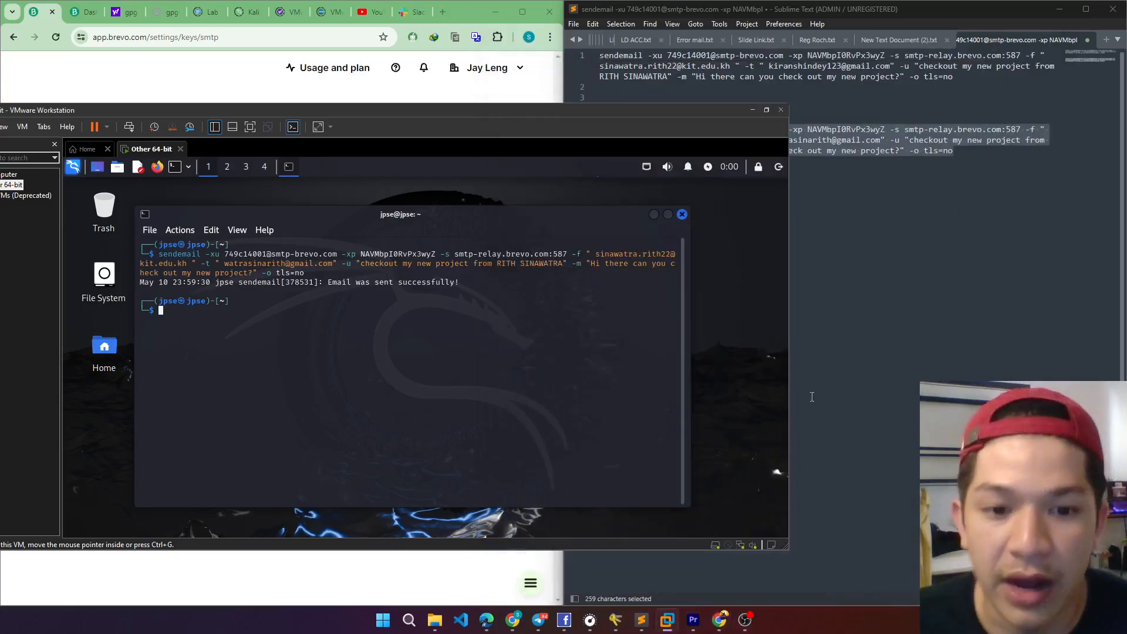